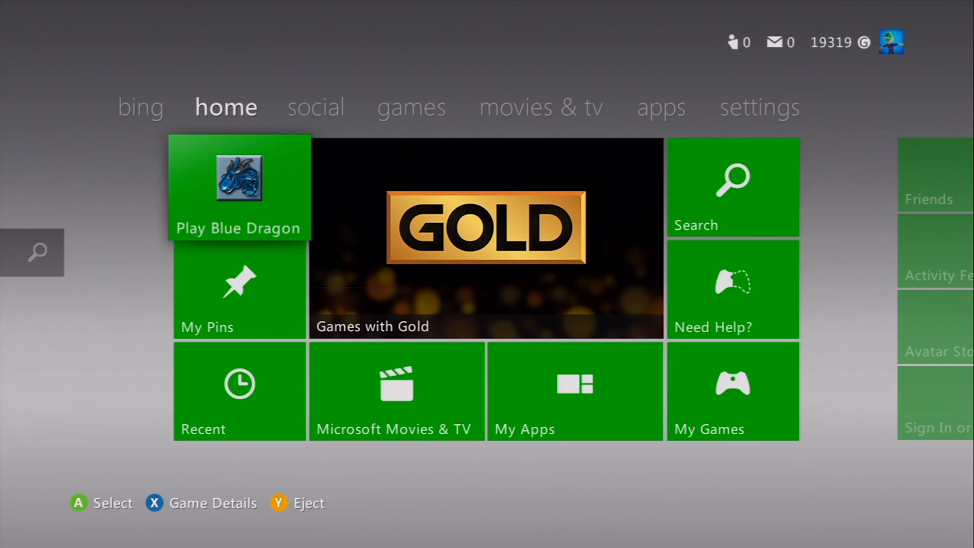
Open Search Games in the Games tab and start spelling 'blue dragon' (so far 'blue drag')
left_click(412, 107)
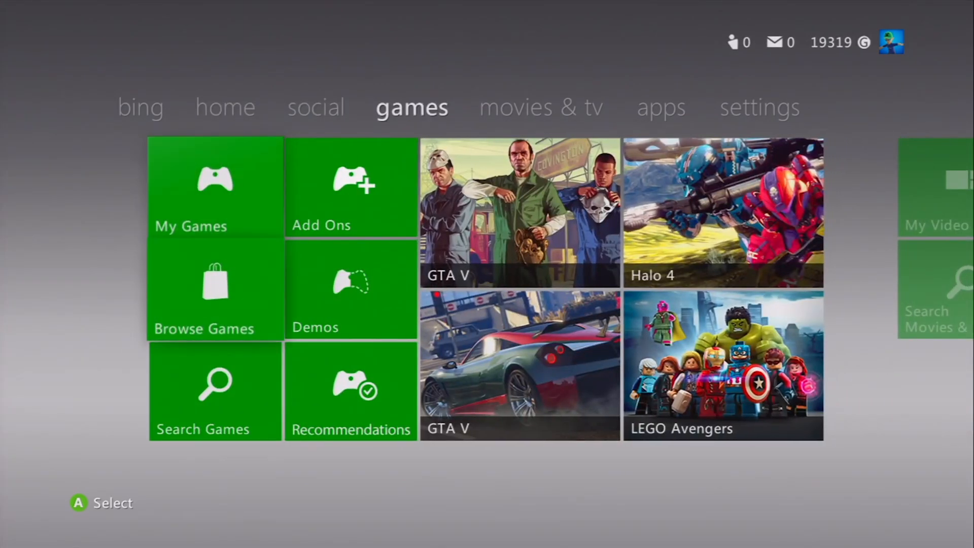
left_click(350, 186)
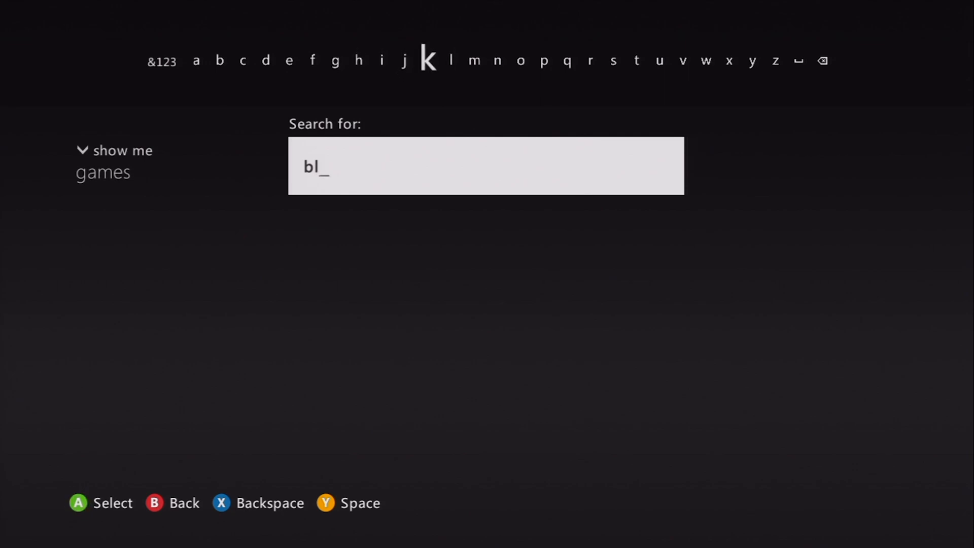
left_click(659, 60)
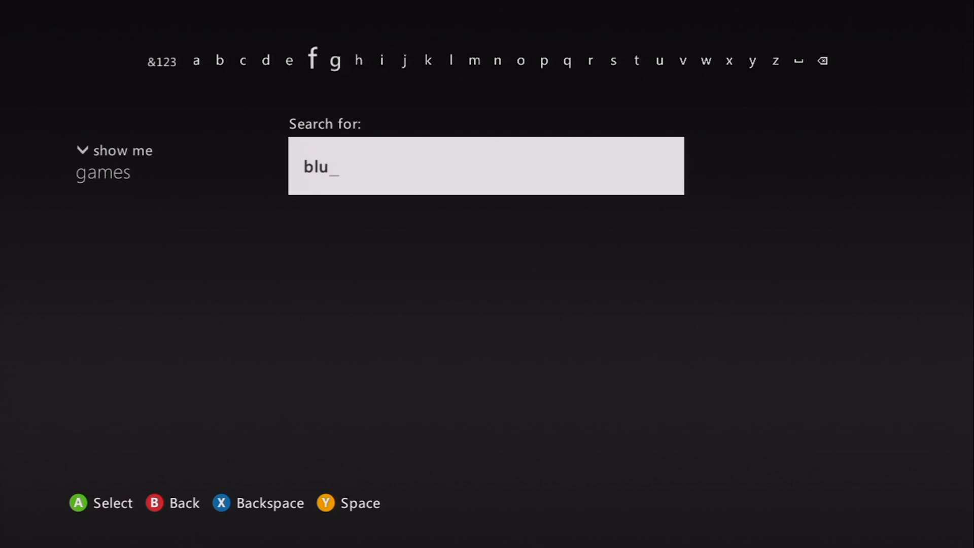
left_click(265, 60)
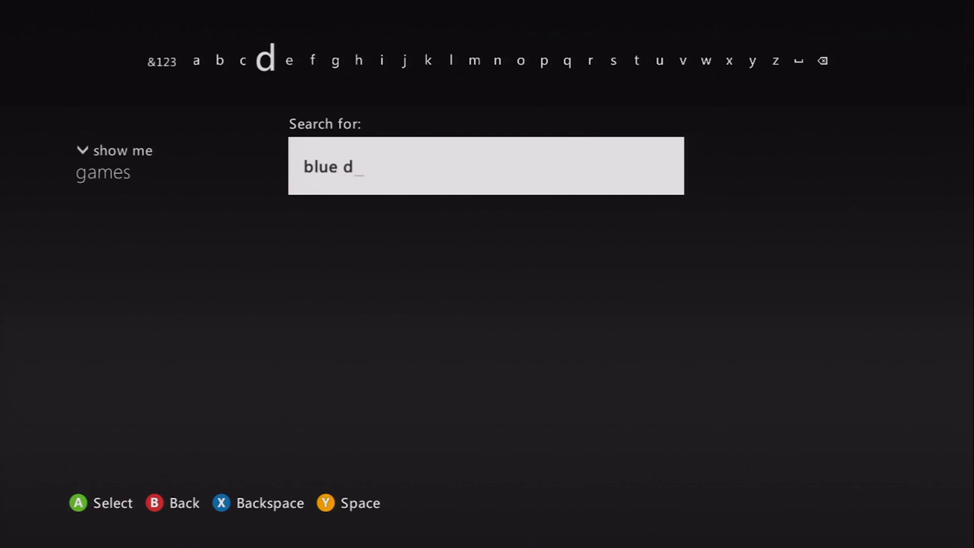
mouse_move(592, 60)
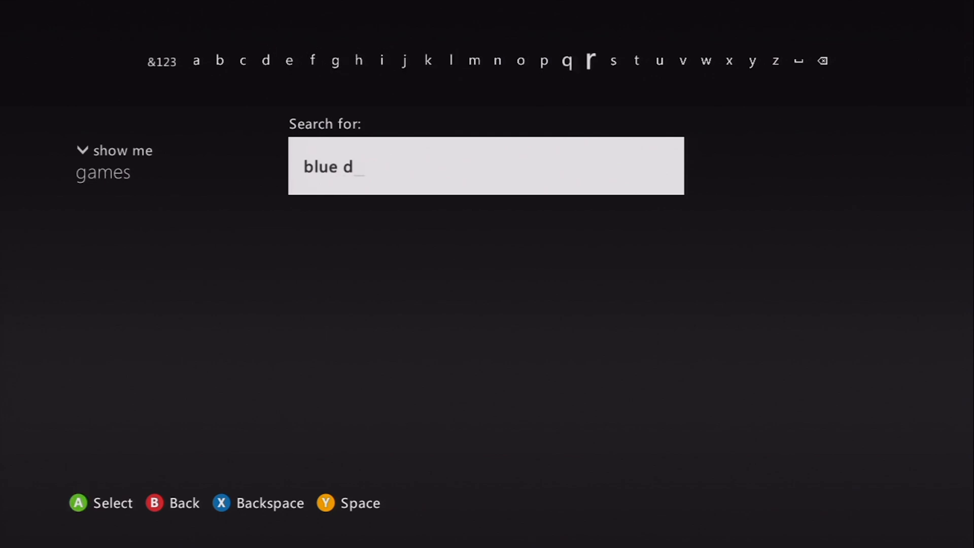
left_click(591, 61)
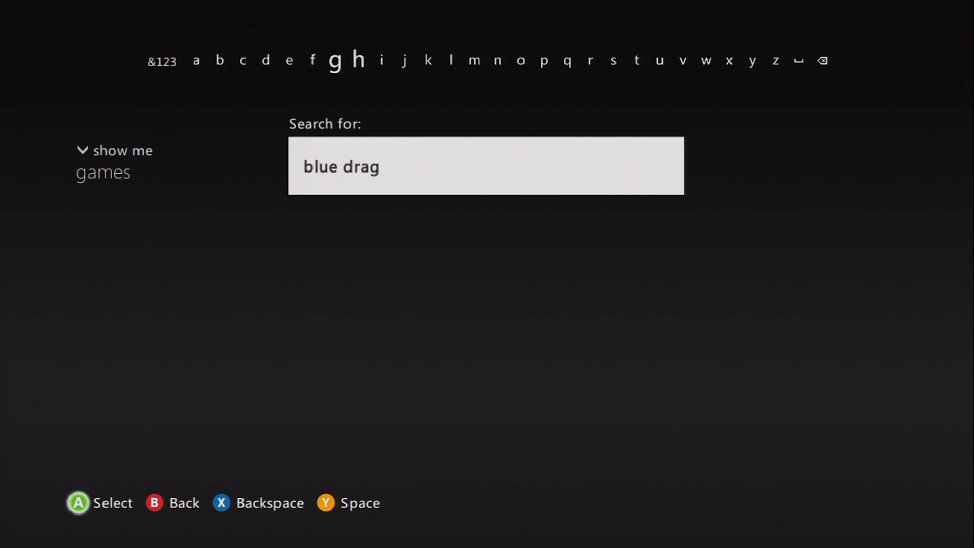
mouse_move(475, 61)
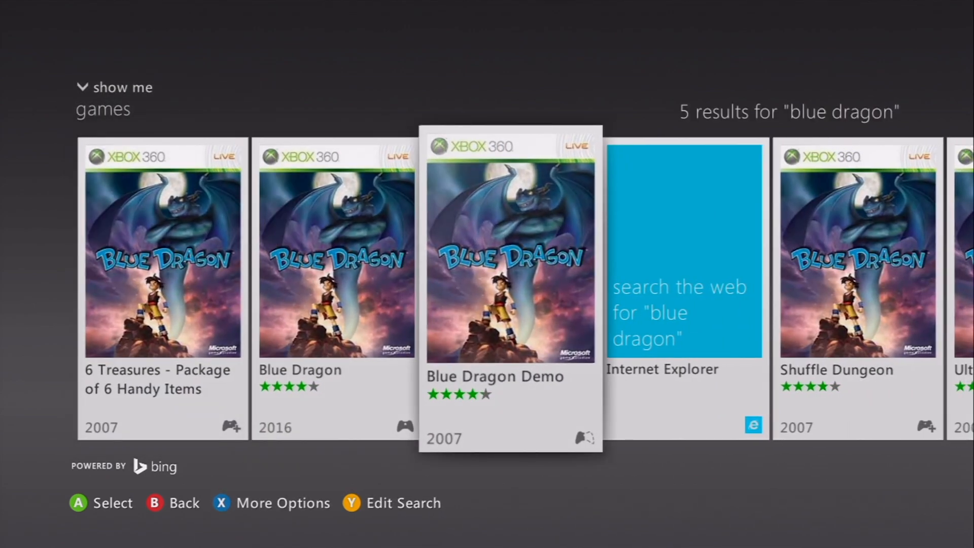
Browse the Blue Dragon results and download the 6 Treasures add-on again
scroll("left", 3)
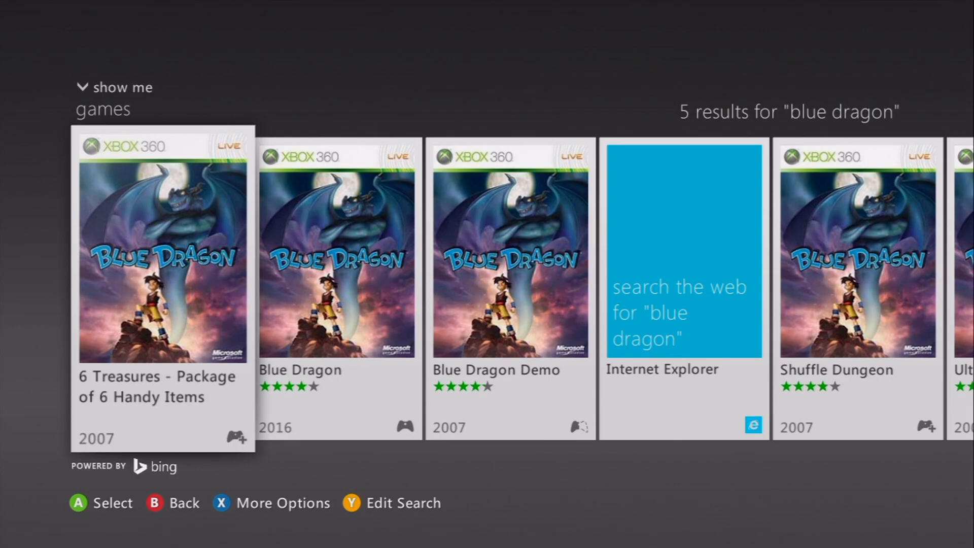
scroll("right", 3)
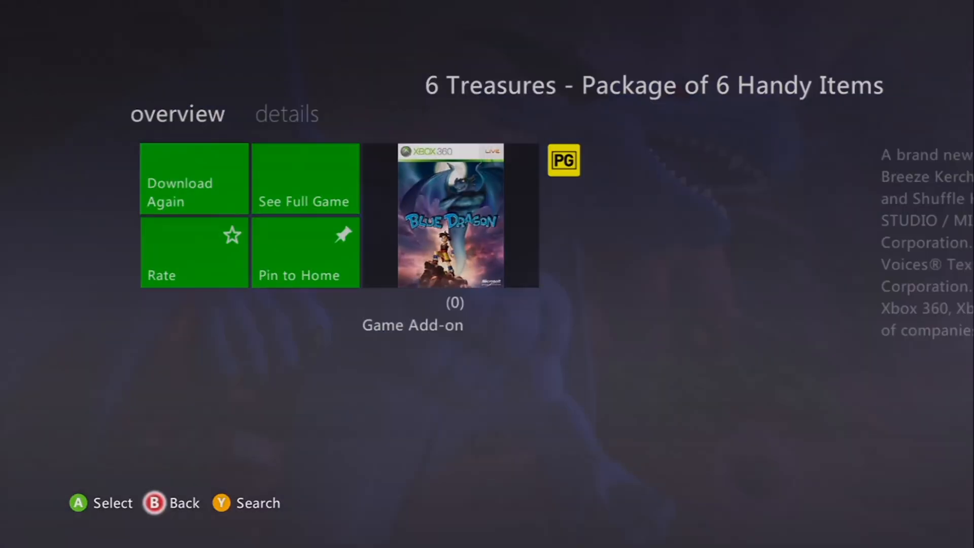
left_click(194, 179)
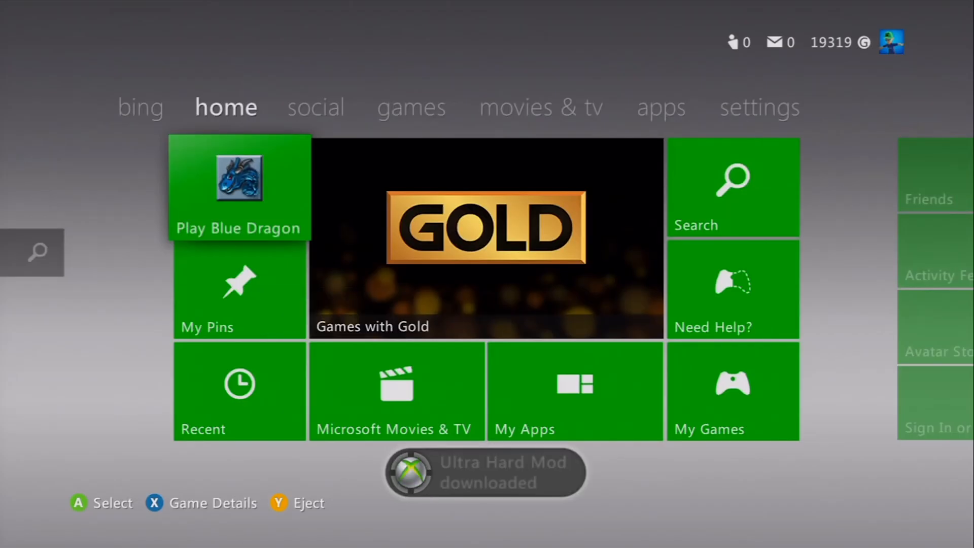
Navigate Settings > System > Storage to the 6 Treasures add-on on the hard drive
left_click(758, 107)
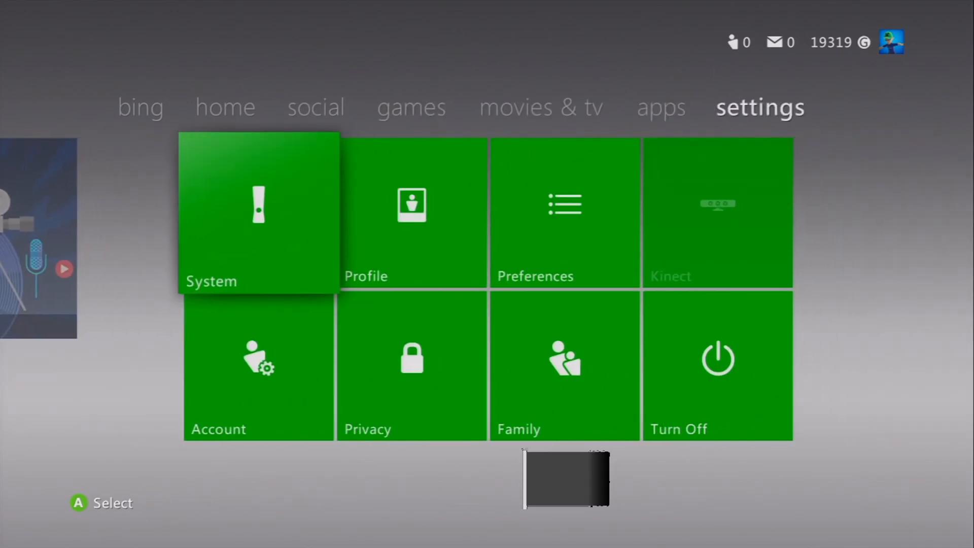
left_click(258, 215)
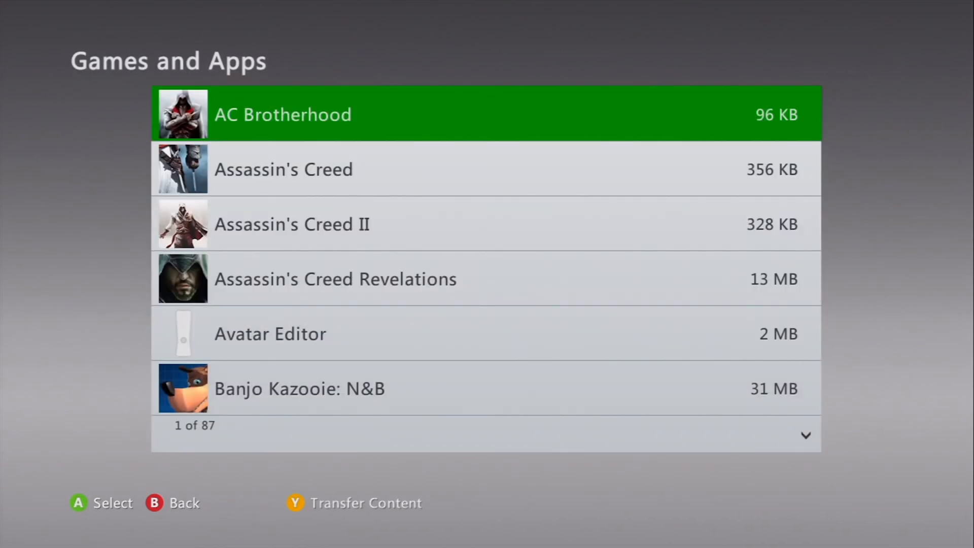
scroll("down", 3)
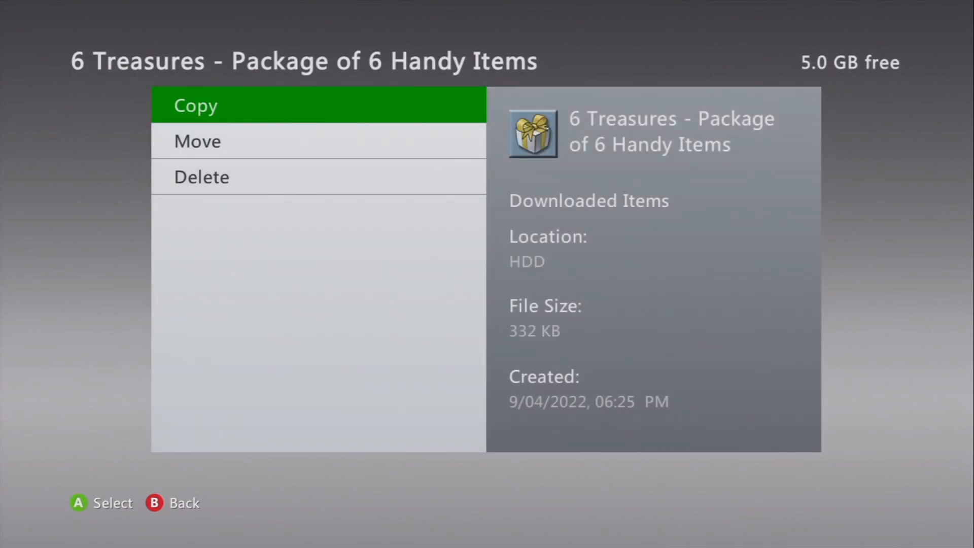
Copy 6 Treasures and the other Blue Dragon add-ons to the USB Storage Device
left_click(195, 105)
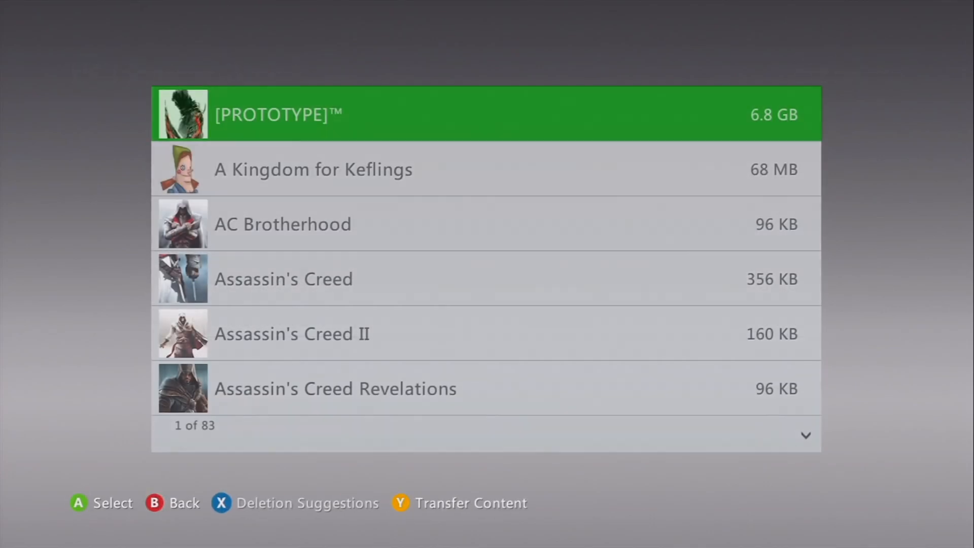
scroll("down", 3)
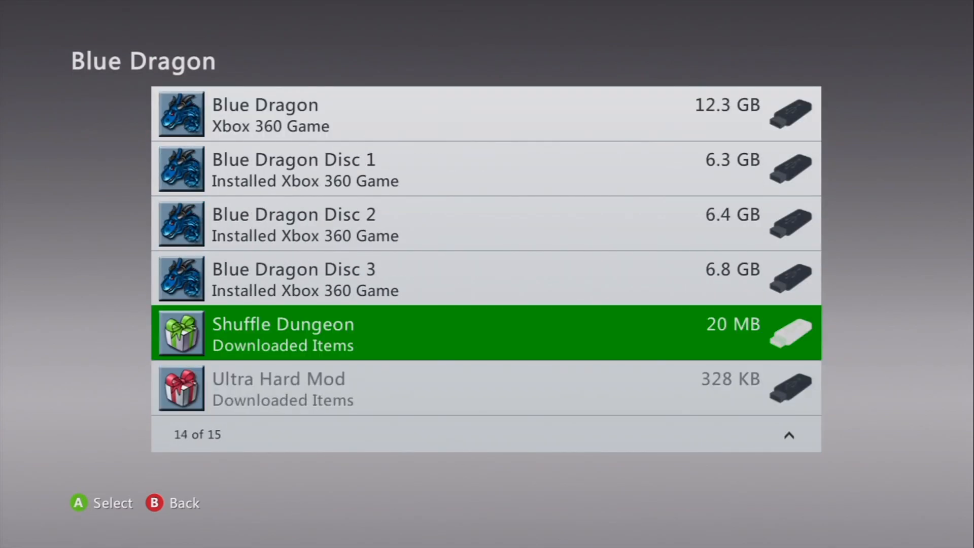
scroll("up", 3)
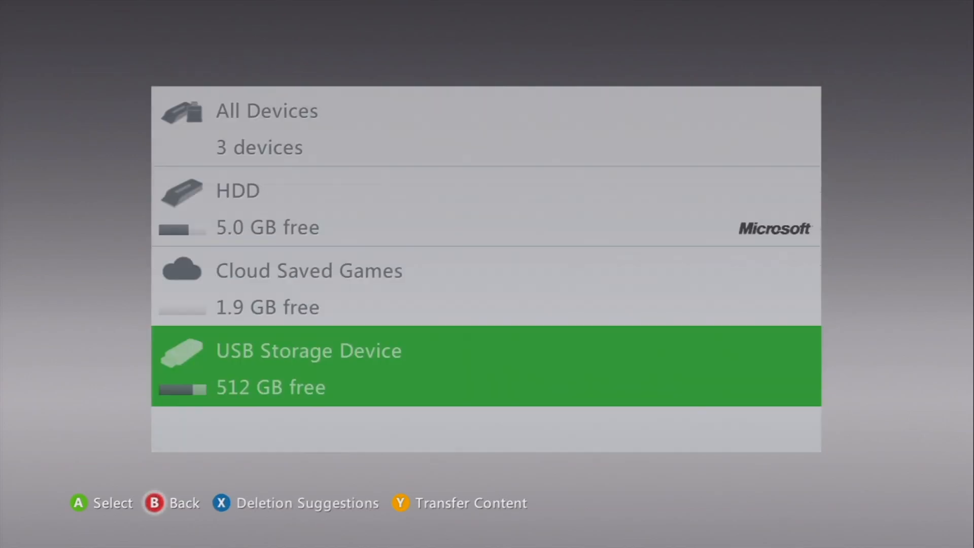
Back out of the Storage screen to the Settings tab
key("B")
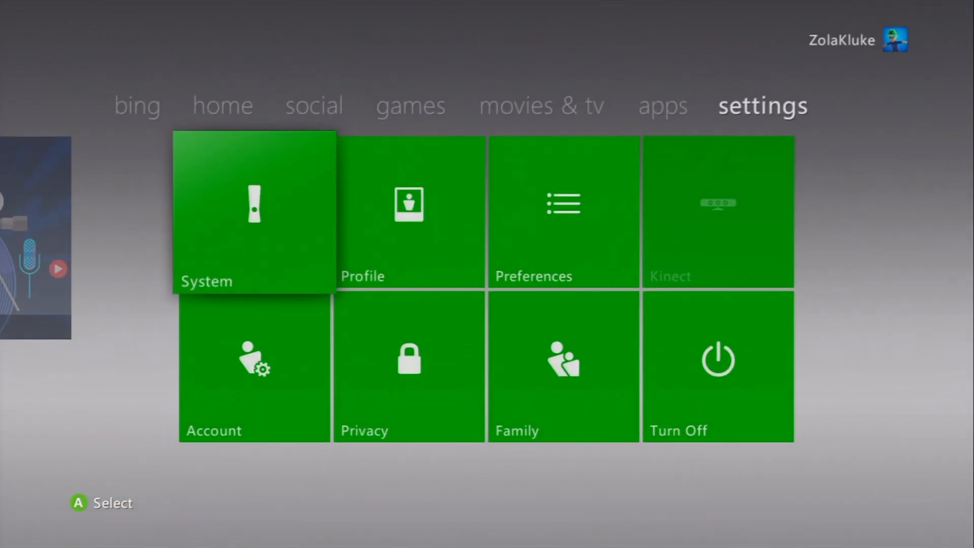
left_click(225, 106)
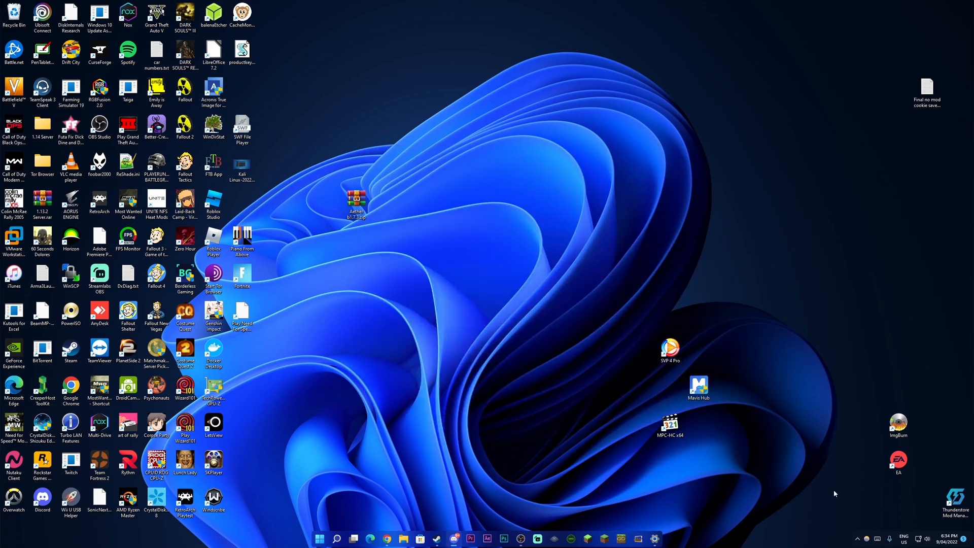
mouse_move(607, 348)
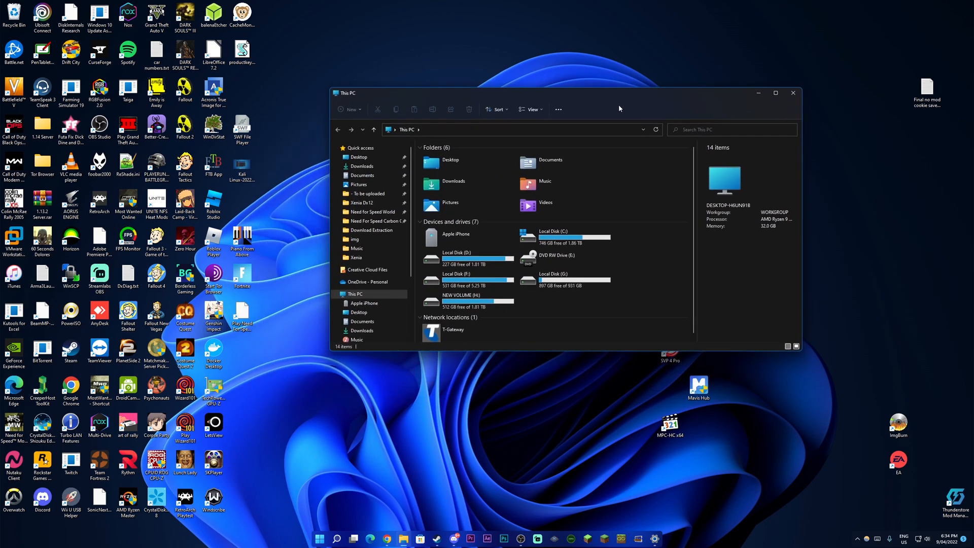
left_click(462, 300)
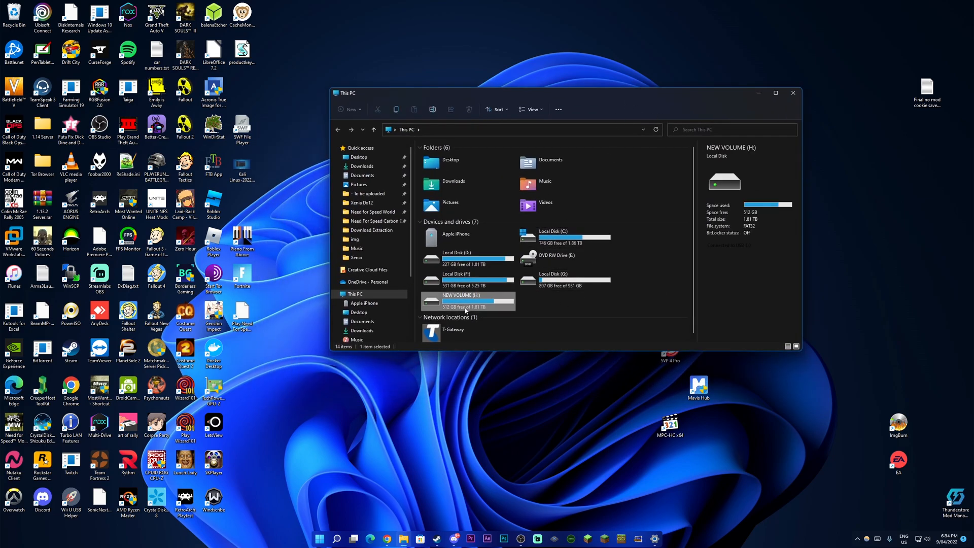
double_click(466, 302)
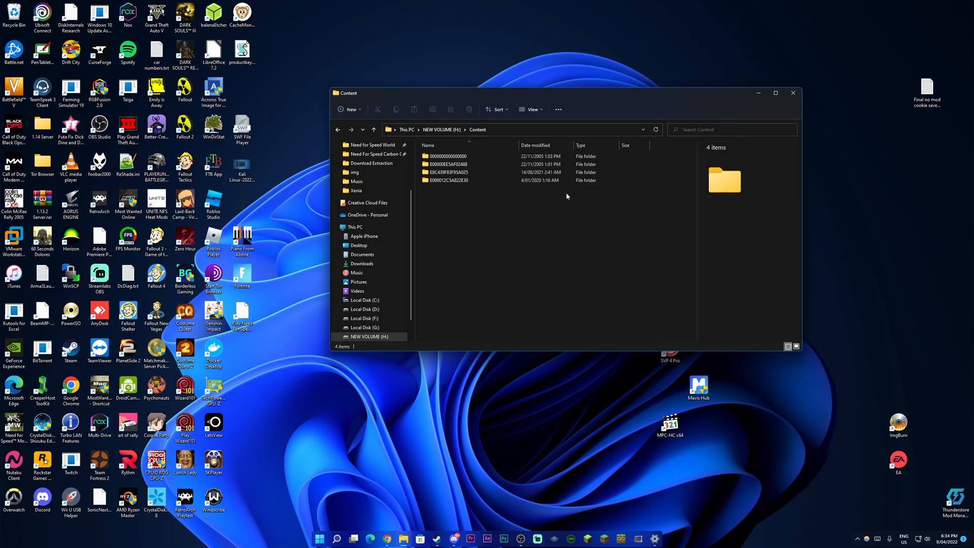
left_click(447, 173)
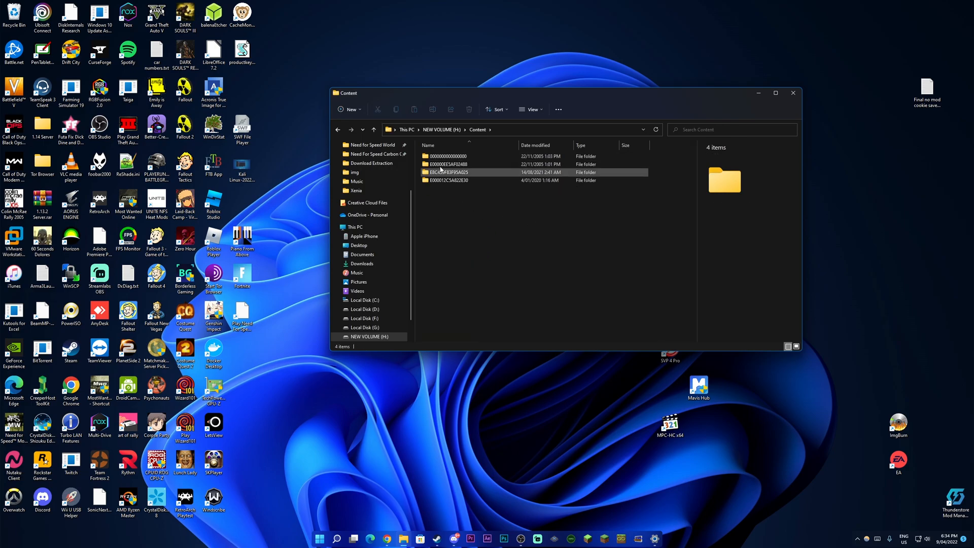
left_click(448, 156)
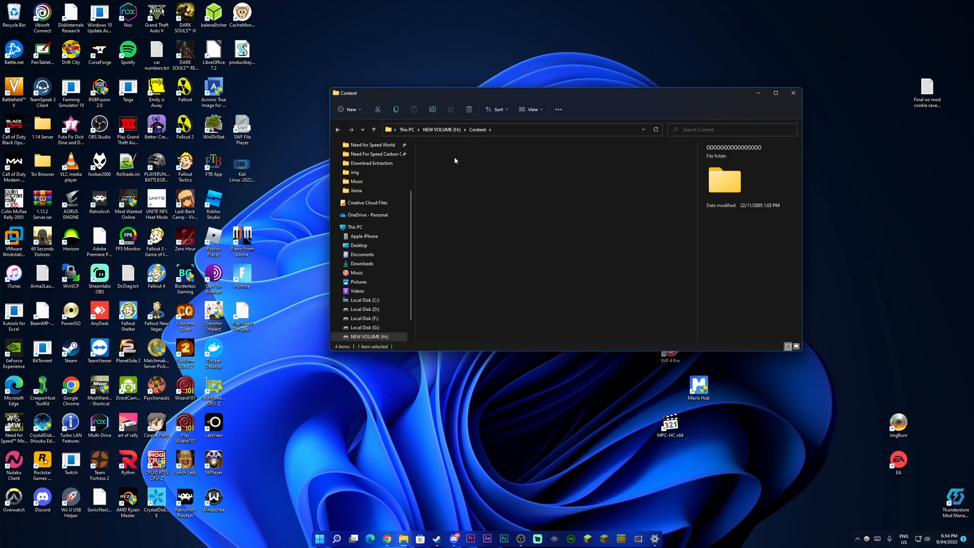
double_click(725, 180)
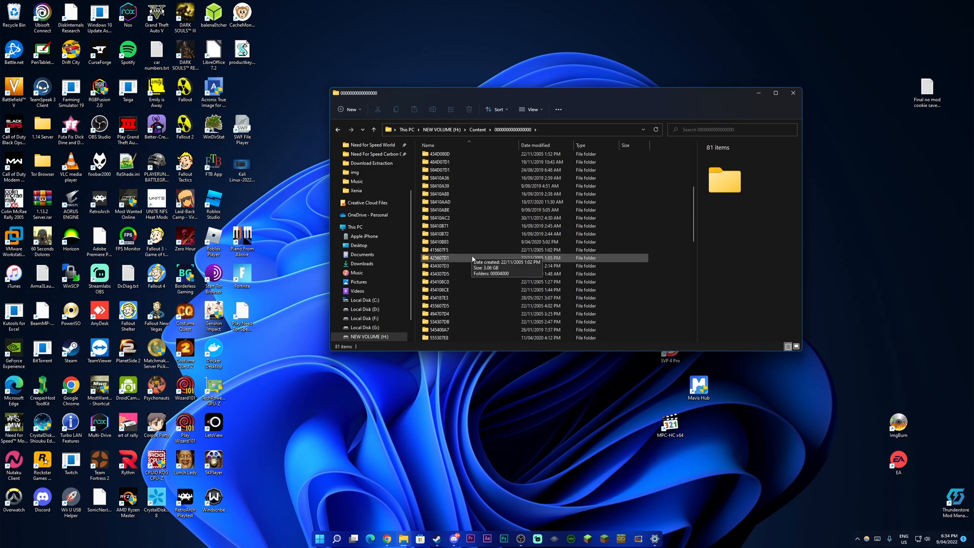
scroll("up", 3)
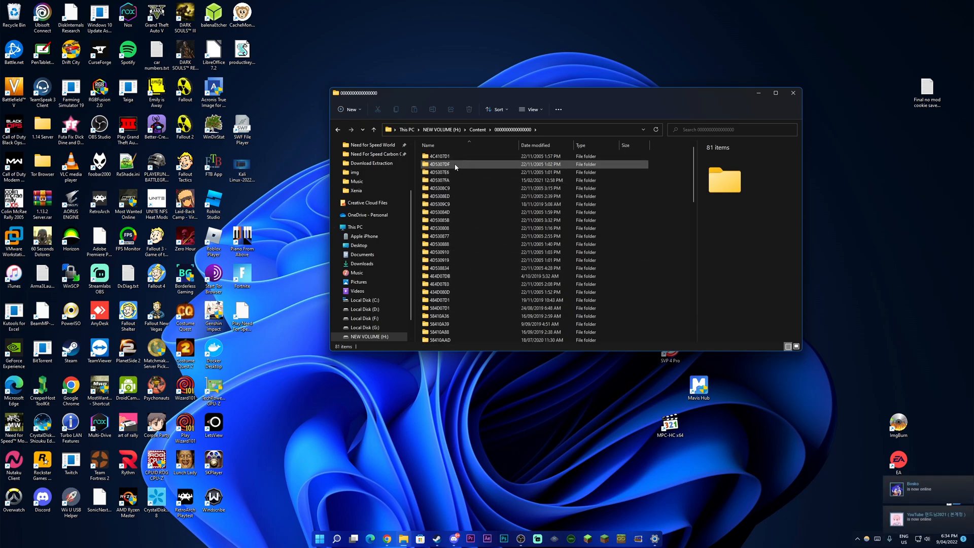
double_click(440, 164)
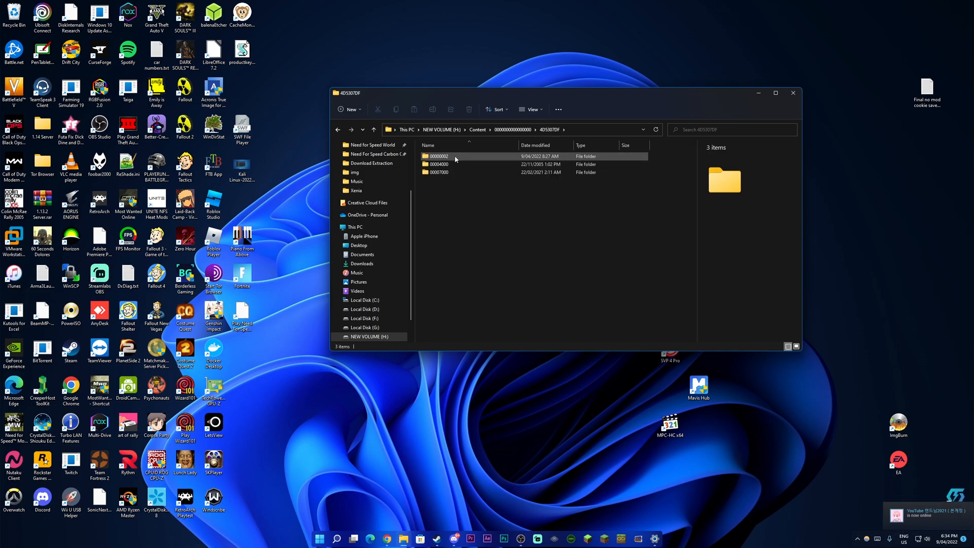
double_click(437, 155)
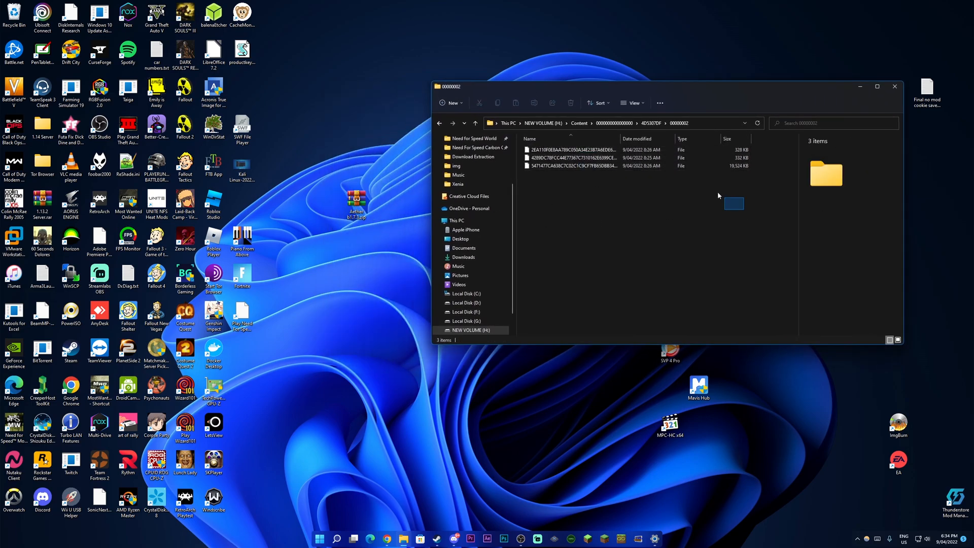
Launch Velocity and browse to Xenia Master's content\4D5307DF folder
left_click(572, 165)
type("vel")
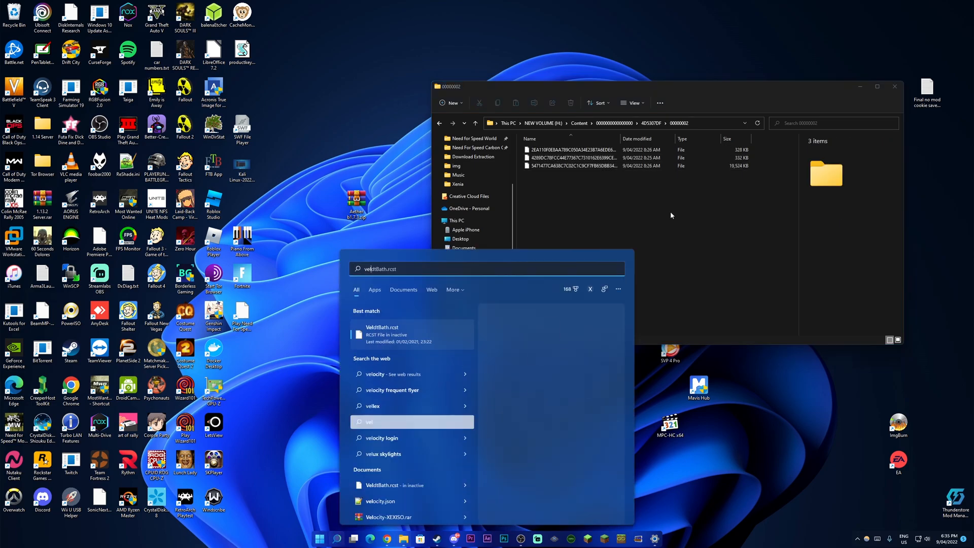
left_click(410, 334)
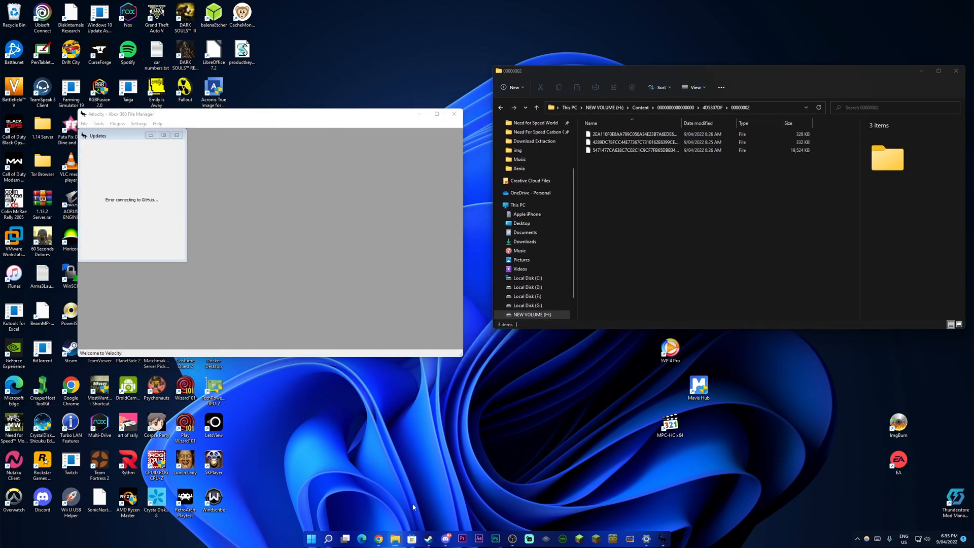
left_click(524, 214)
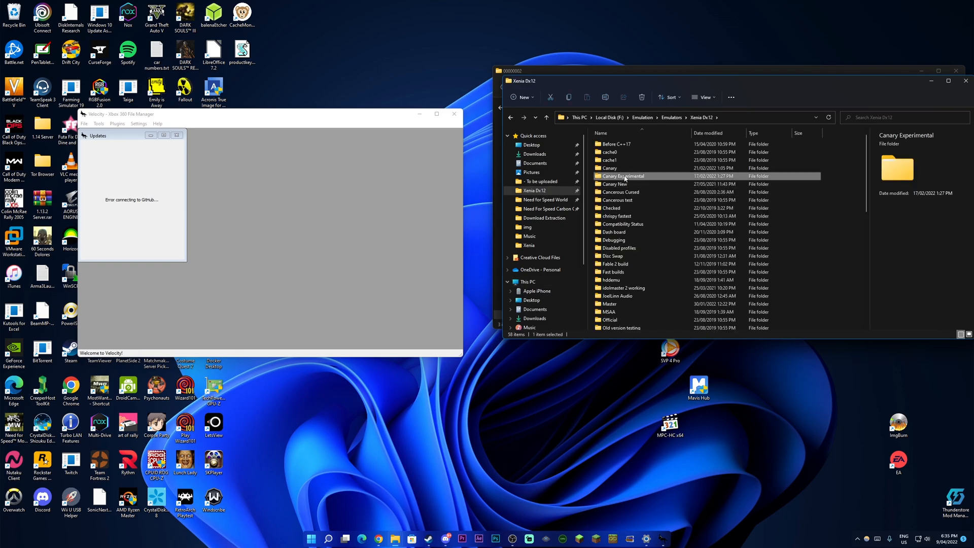
double_click(608, 304)
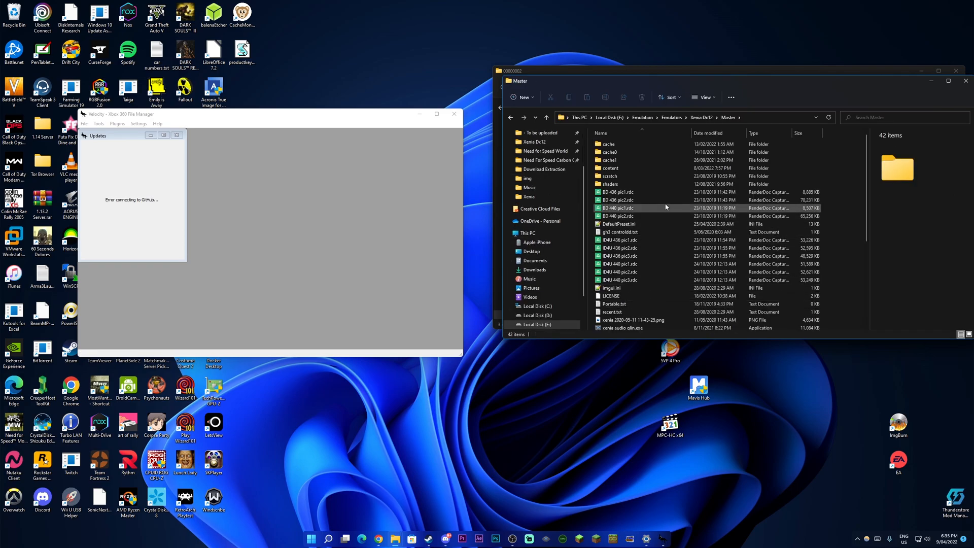
double_click(610, 168)
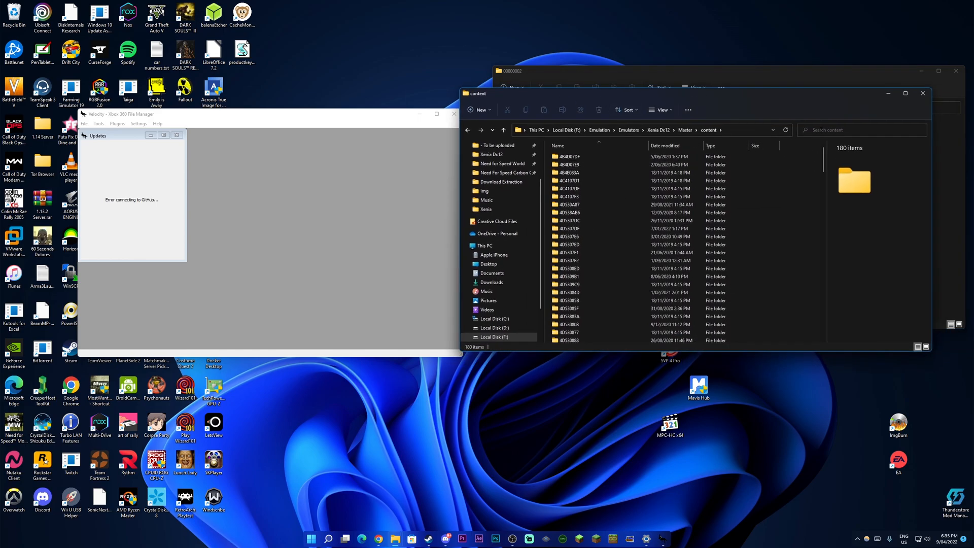
left_click(861, 130)
type("4D5307DF")
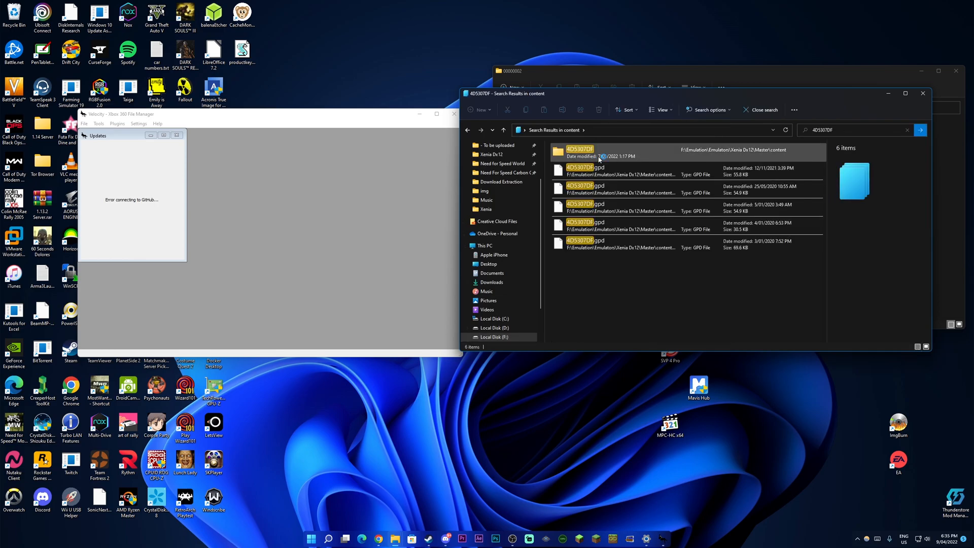
left_click(579, 152)
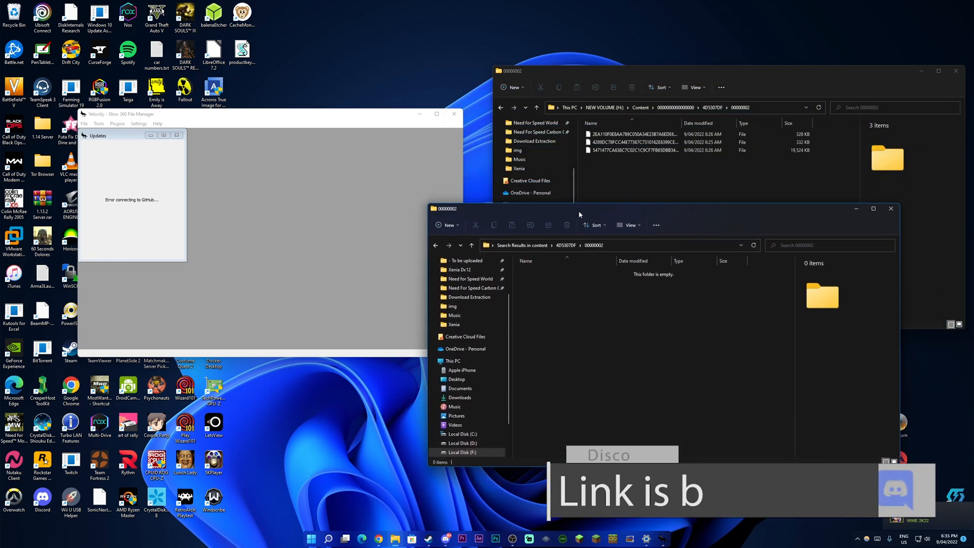
Create a new folder in 00000002 named after the first package file
left_click(632, 134)
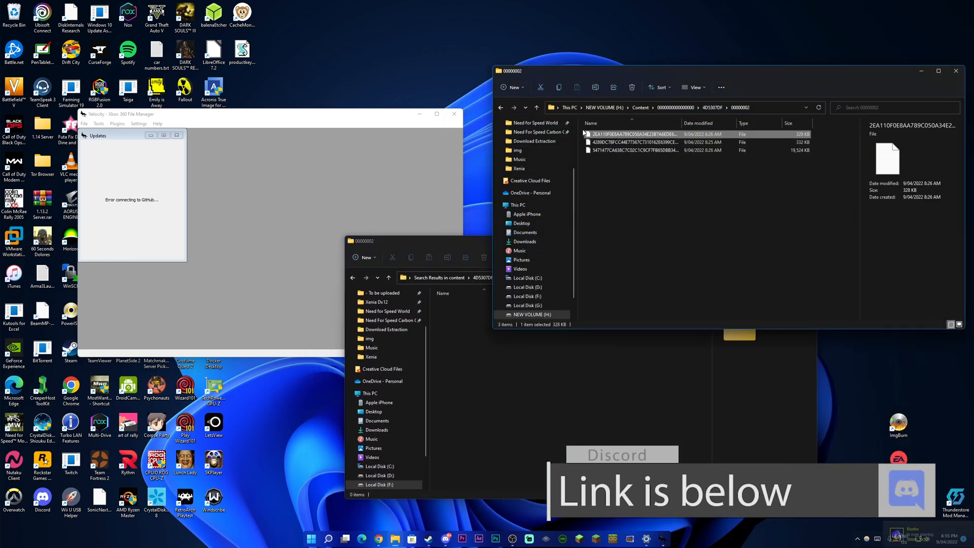
right_click(633, 134)
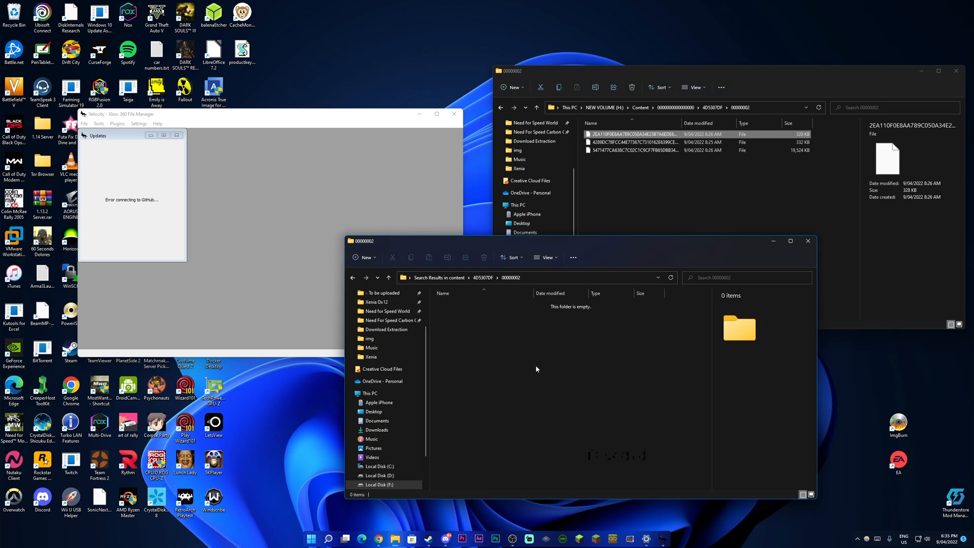
right_click(535, 368)
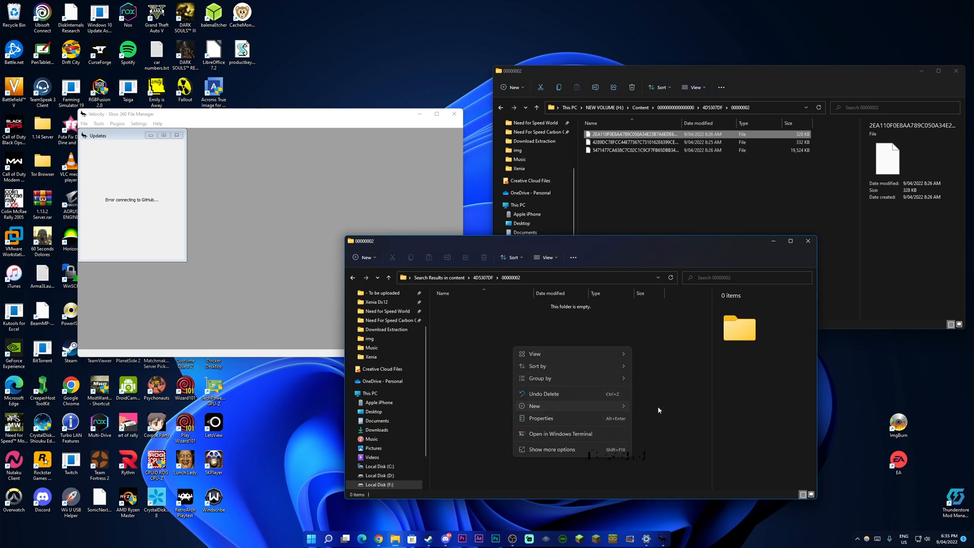
left_click(535, 406)
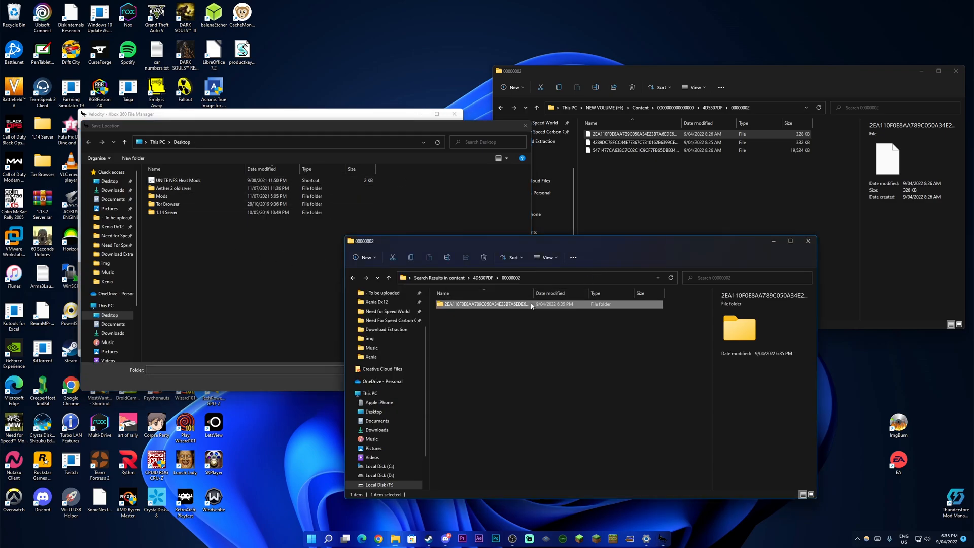
Extract the Ultra Hard Mod package into the new 2EA110F0… folder
double_click(484, 304)
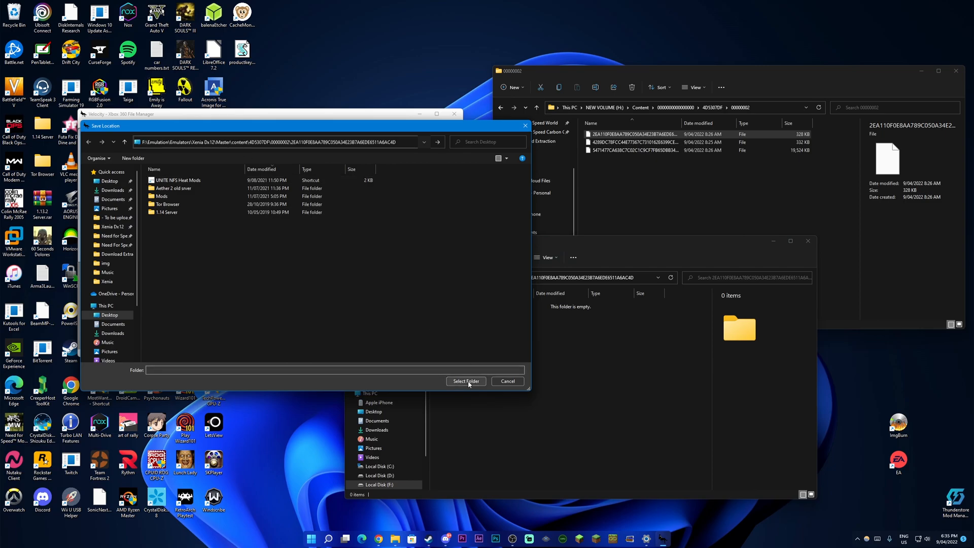
left_click(465, 381)
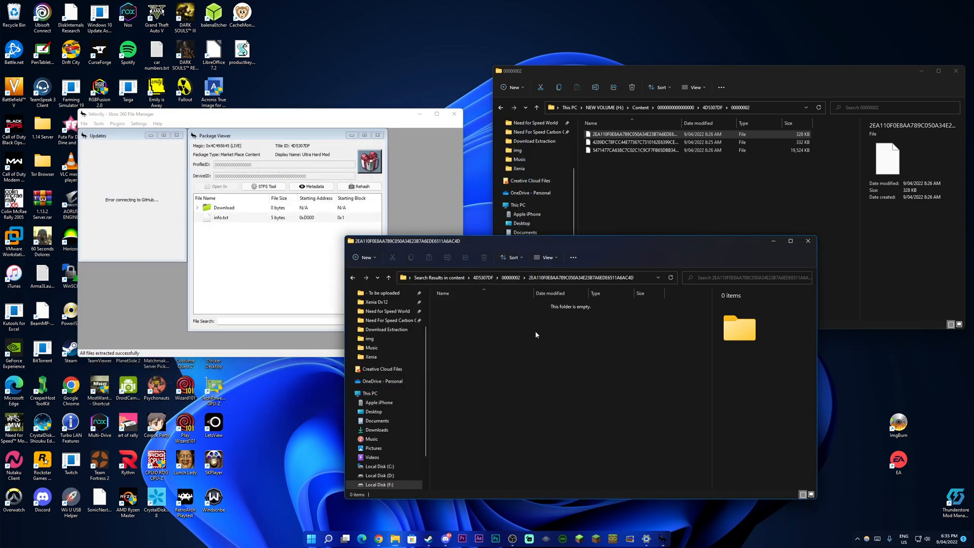
right_click(536, 334)
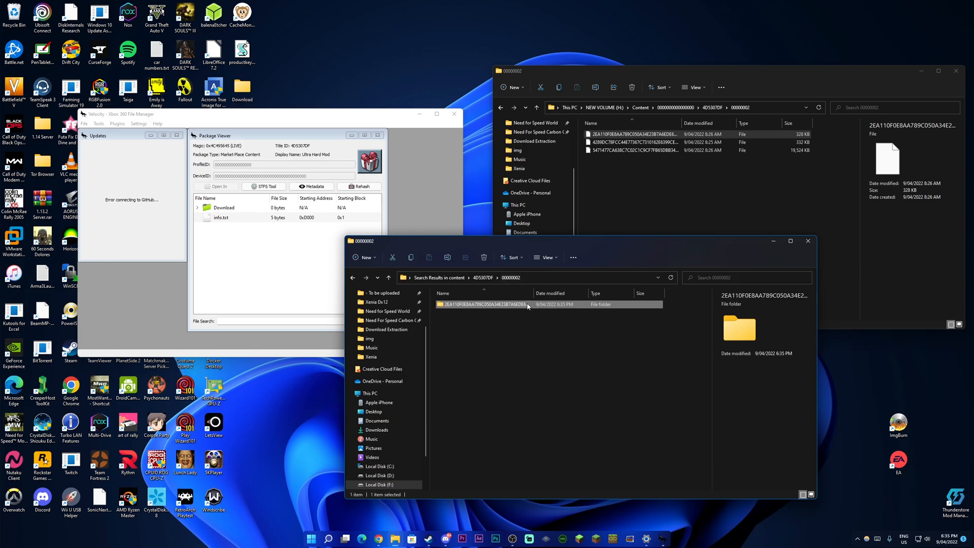
double_click(484, 305)
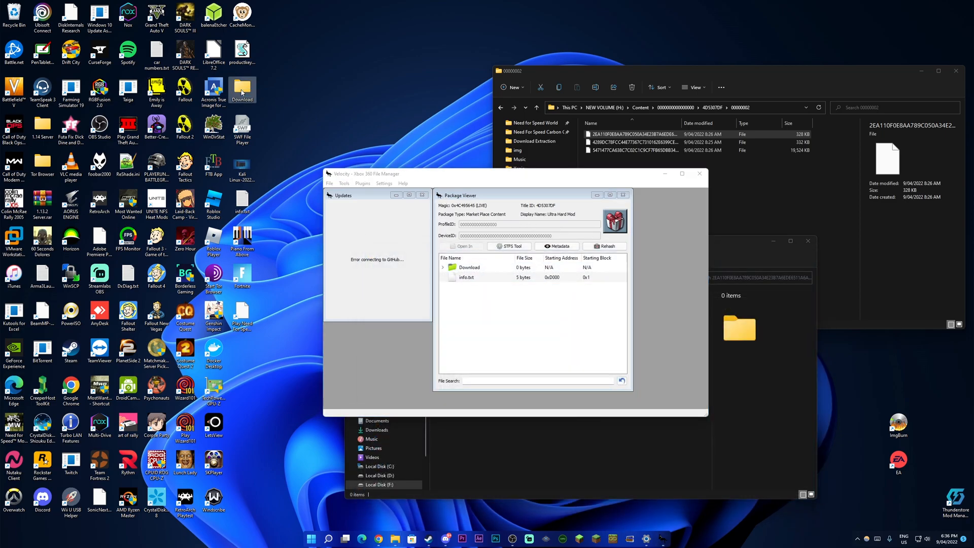
mouse_move(238, 93)
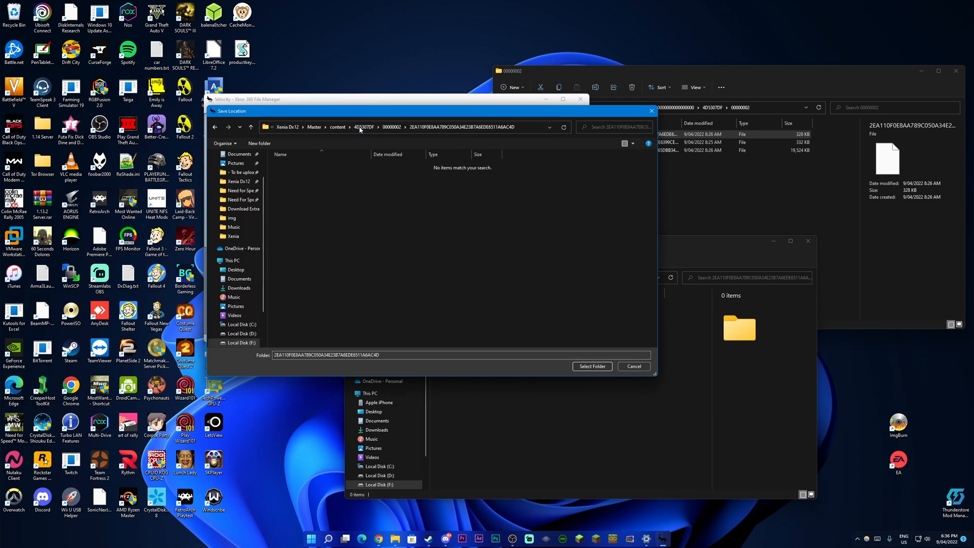
left_click(591, 366)
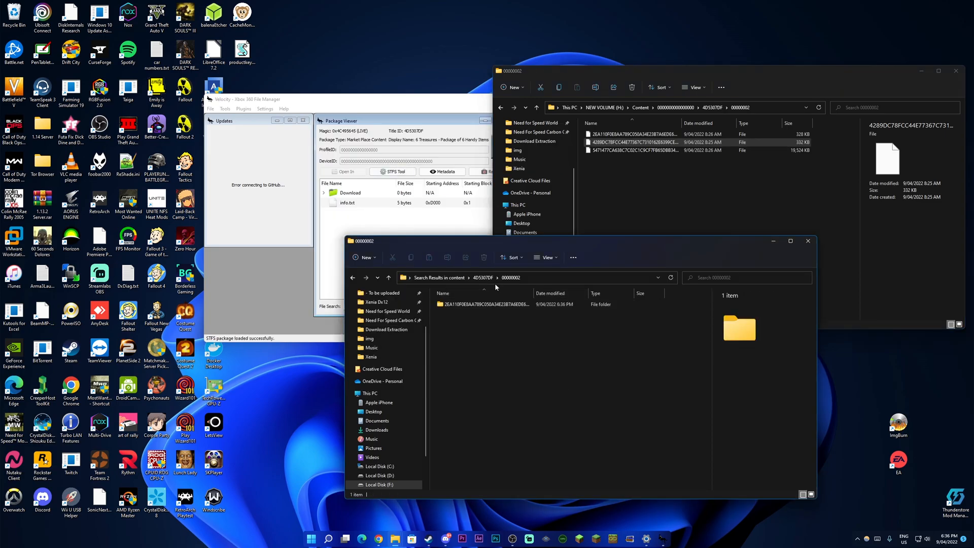
Extract 6 Treasures into a new matching 4289DC78… folder in 00000002
right_click(634, 142)
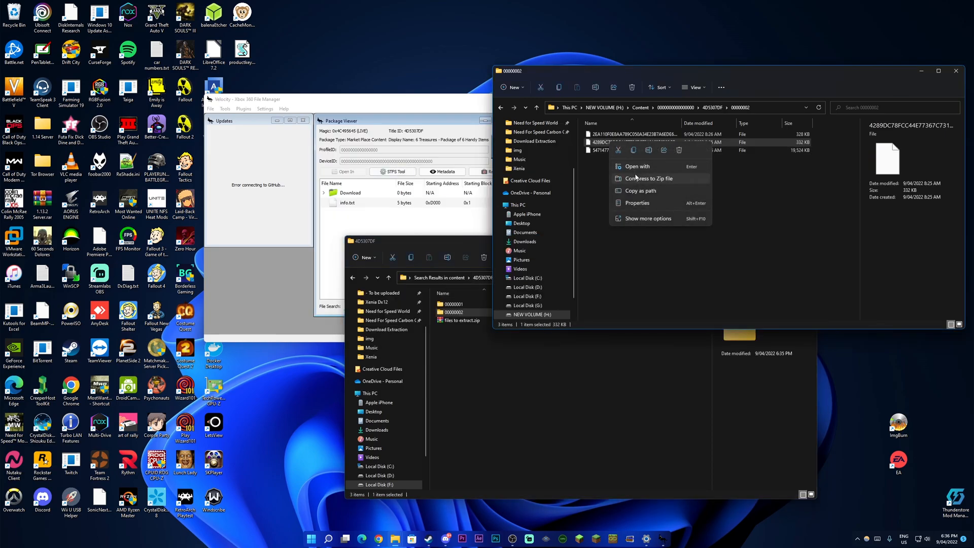
left_click(539, 373)
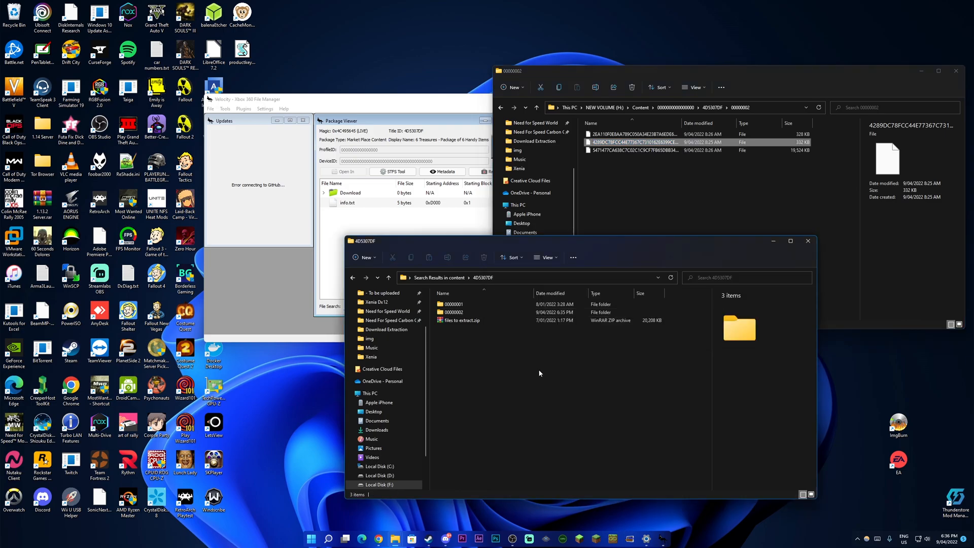
right_click(540, 373)
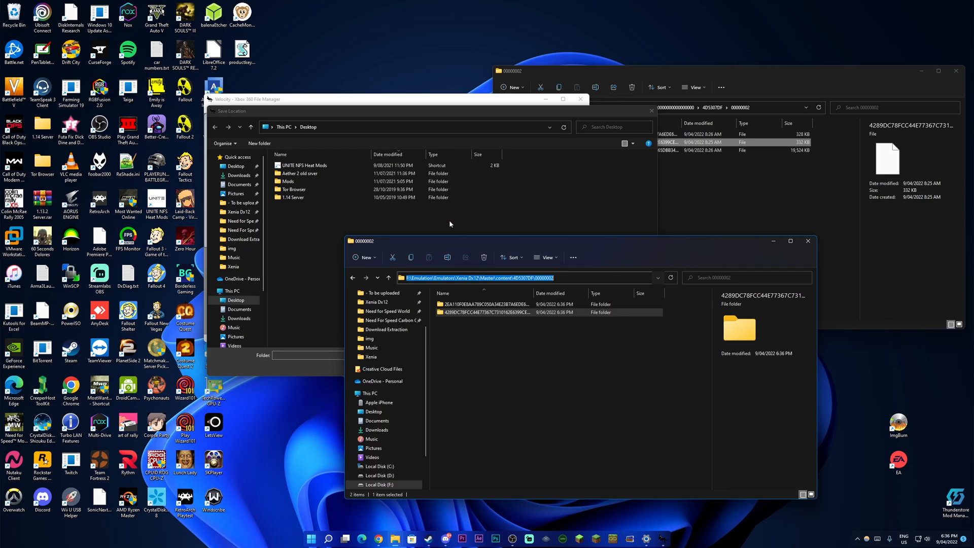
double_click(485, 312)
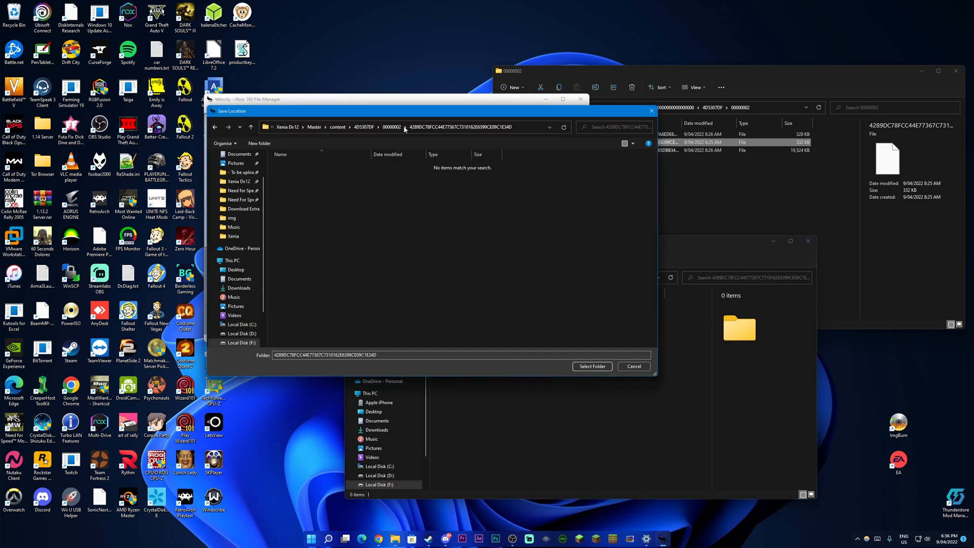
left_click(591, 366)
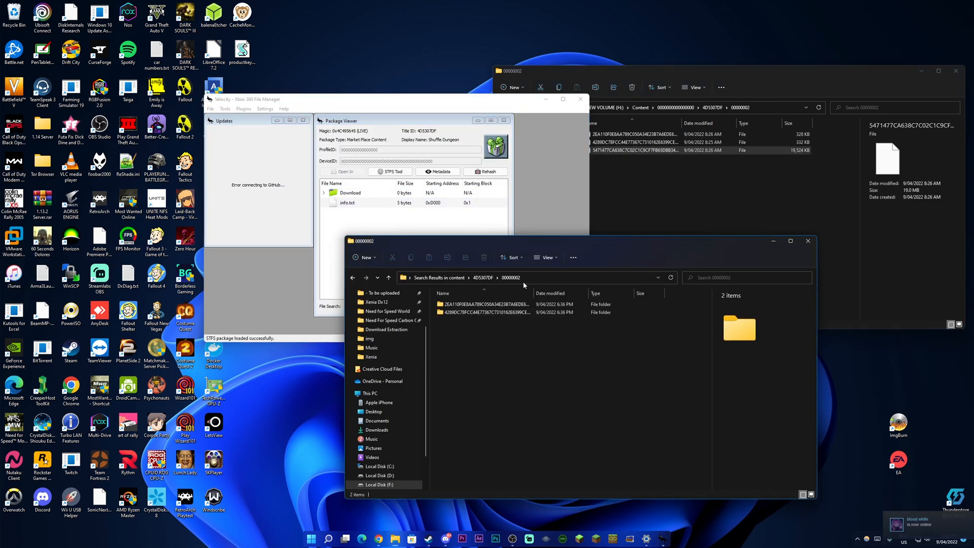
Create the 5471477C… folder and select it as Shuffle Dungeon's save location
right_click(621, 149)
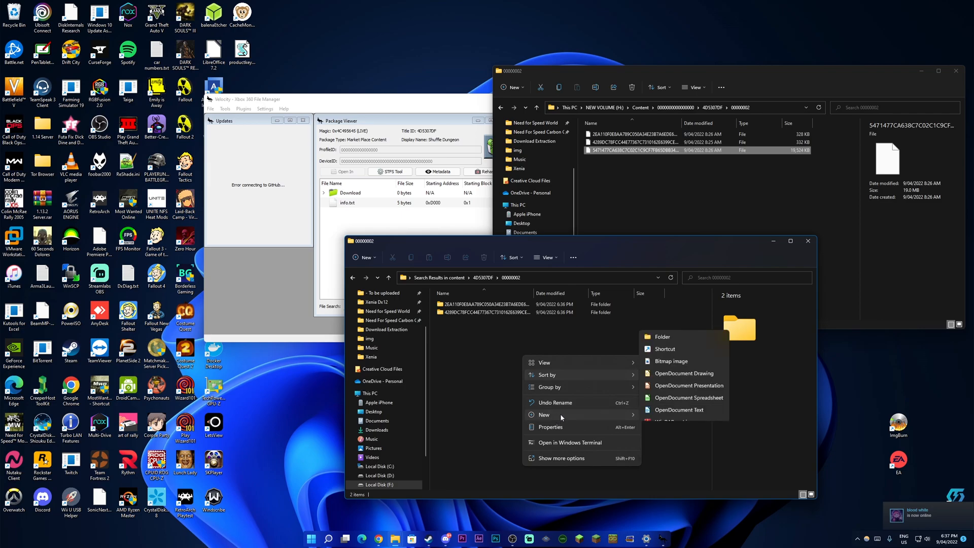
left_click(662, 336)
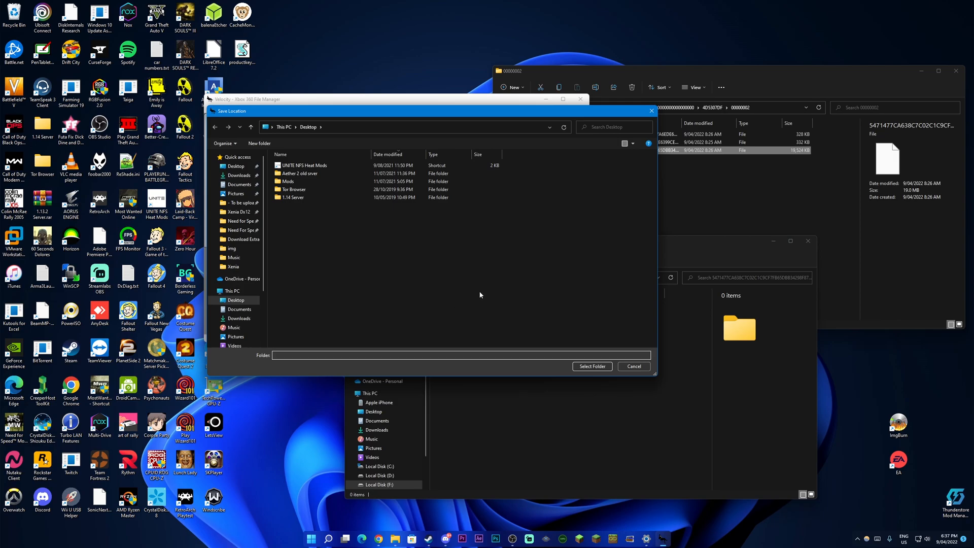
left_click(410, 127)
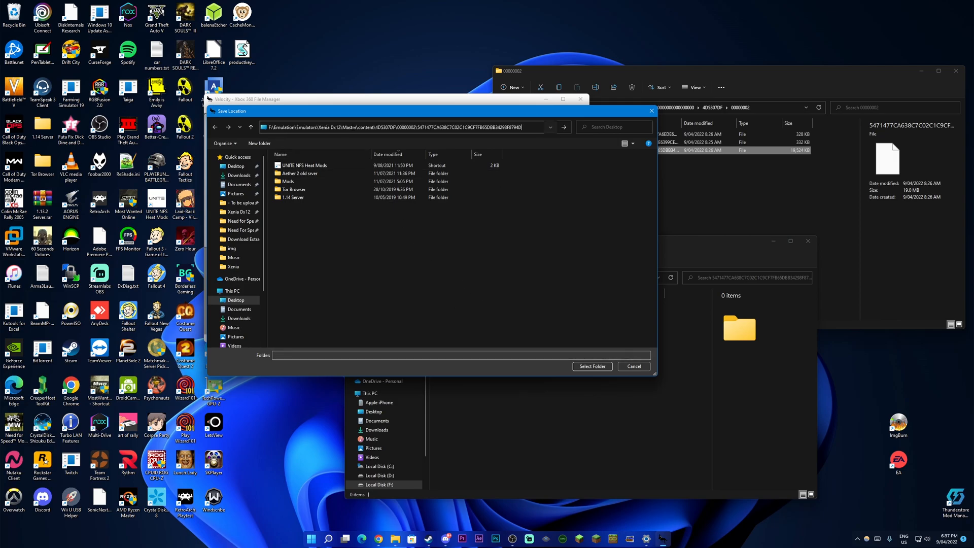
left_click(591, 366)
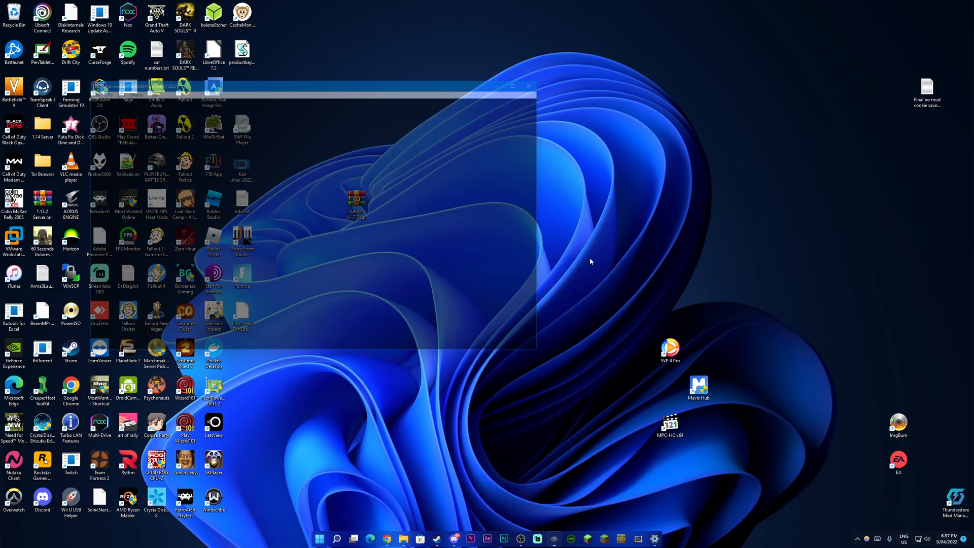
Open Blue Dragon\Disc 3\default.xex through Xenia's File > Open
left_click(198, 89)
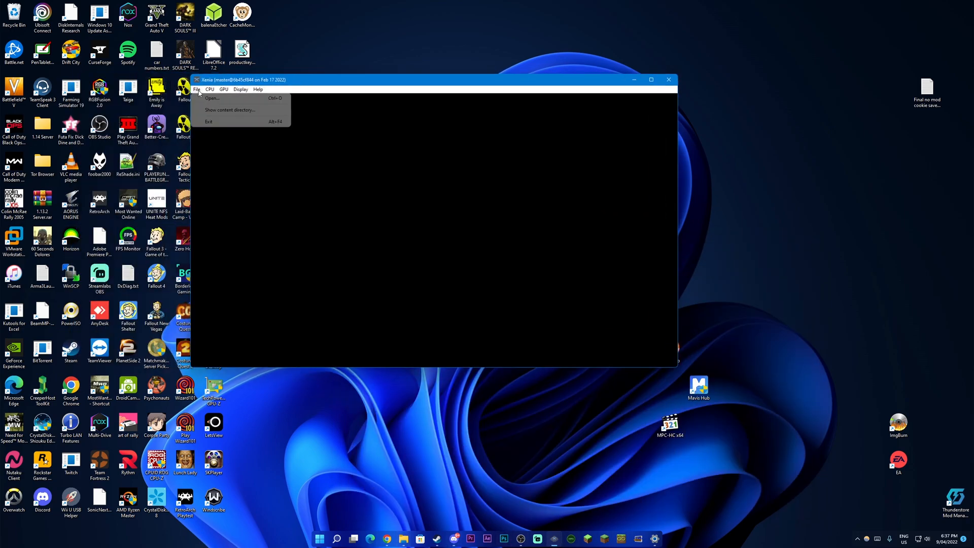
left_click(212, 98)
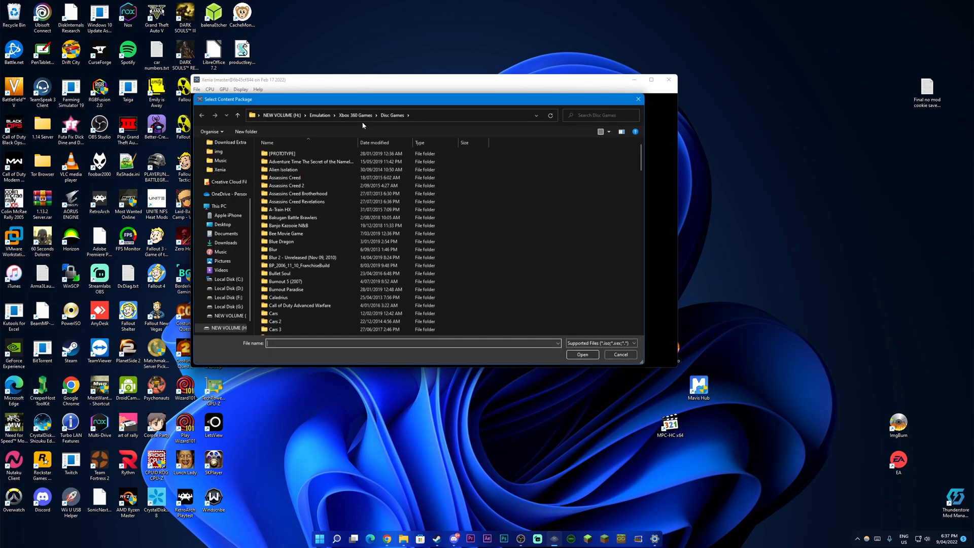
double_click(281, 241)
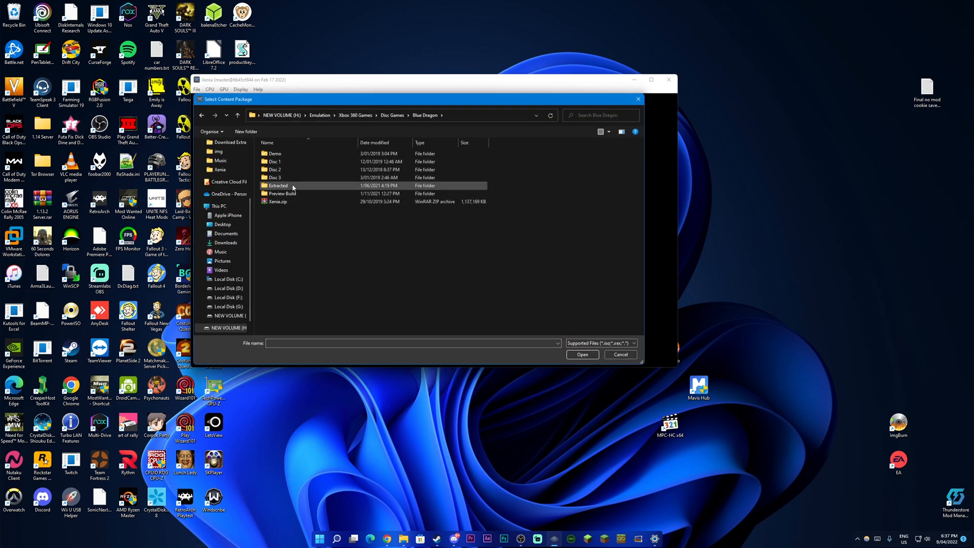
double_click(276, 177)
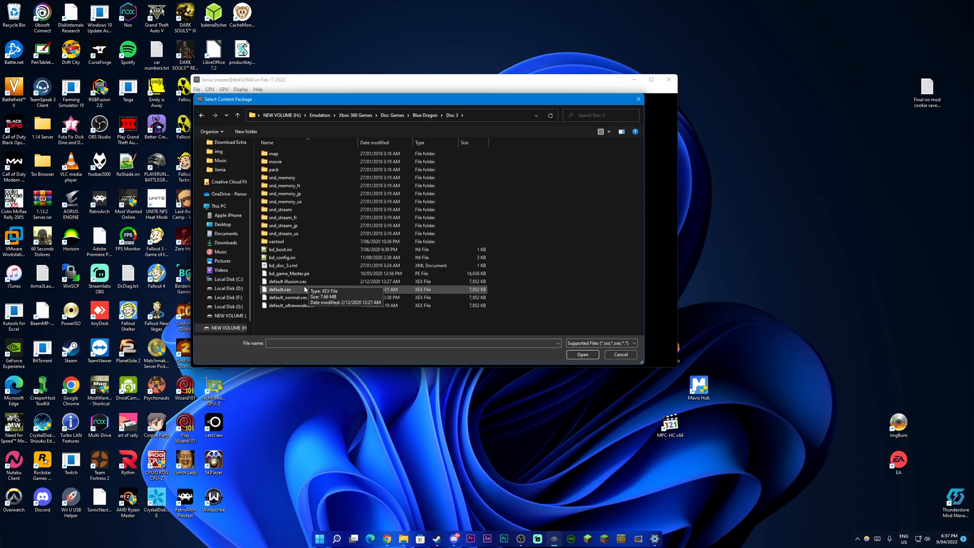
left_click(582, 354)
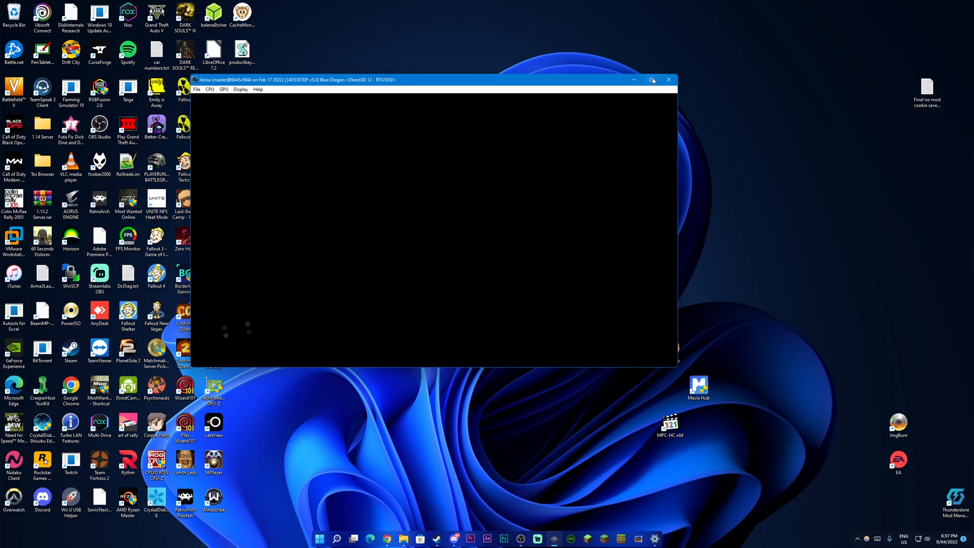
Maximize Xenia, then browse the Valuables list under Items in Blue Dragon's party menu
left_click(653, 80)
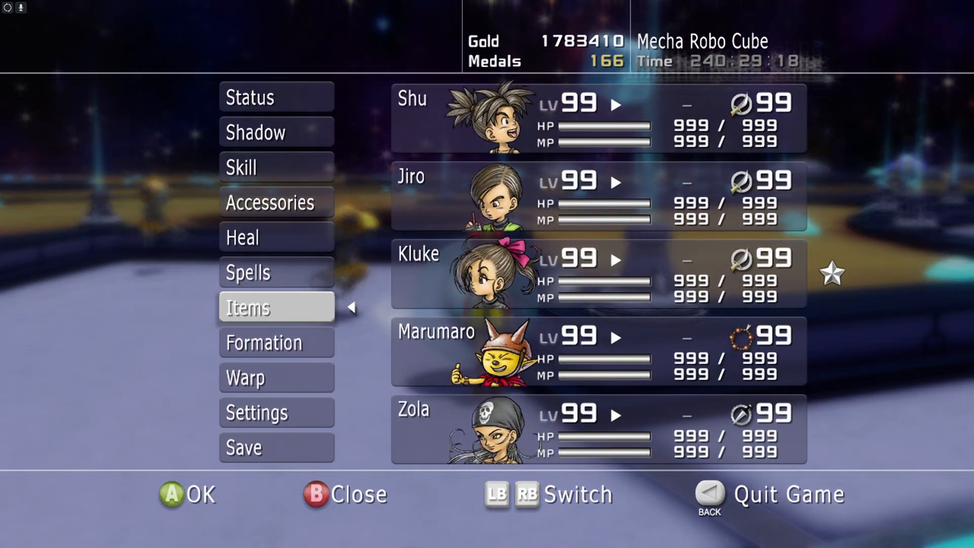
left_click(276, 308)
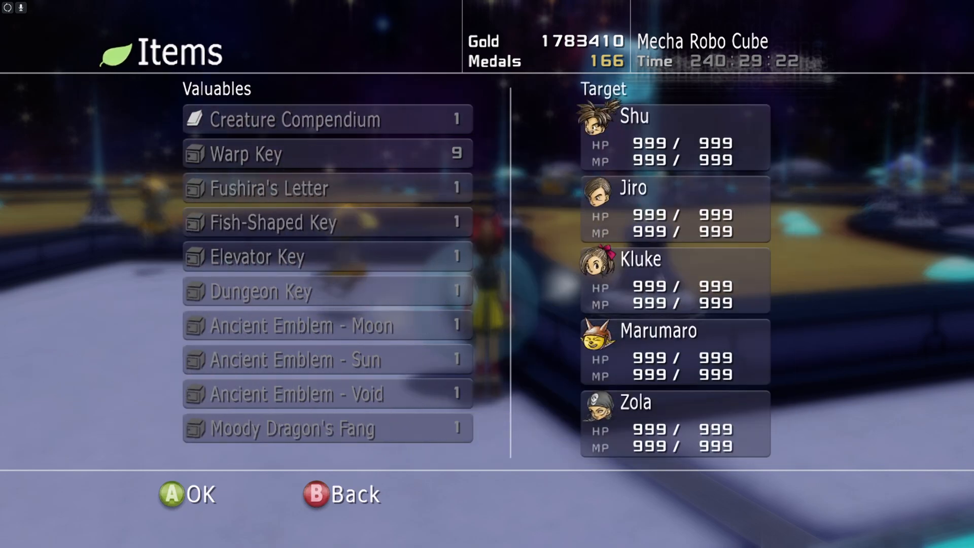
scroll("down", 3)
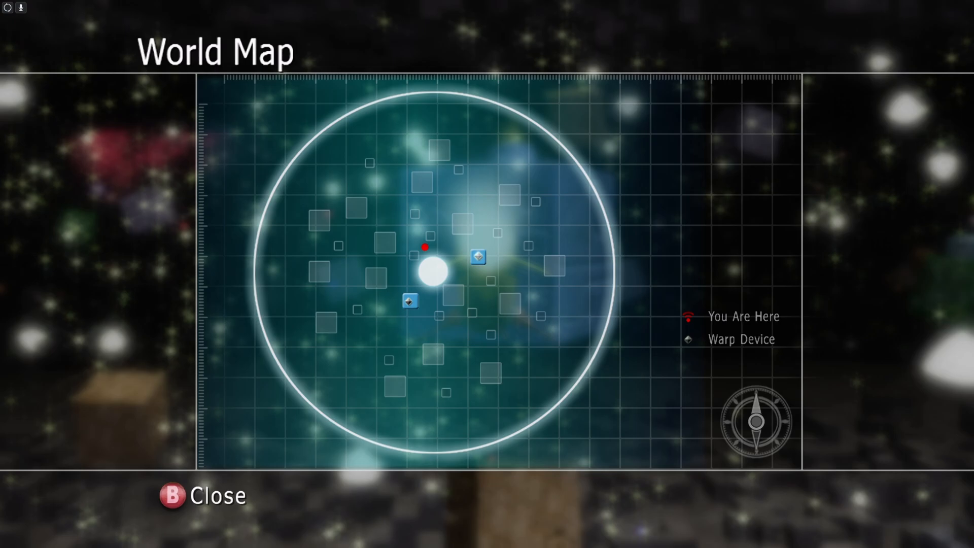
Close the World Map with B and walk around in Blue Dragon
key("b")
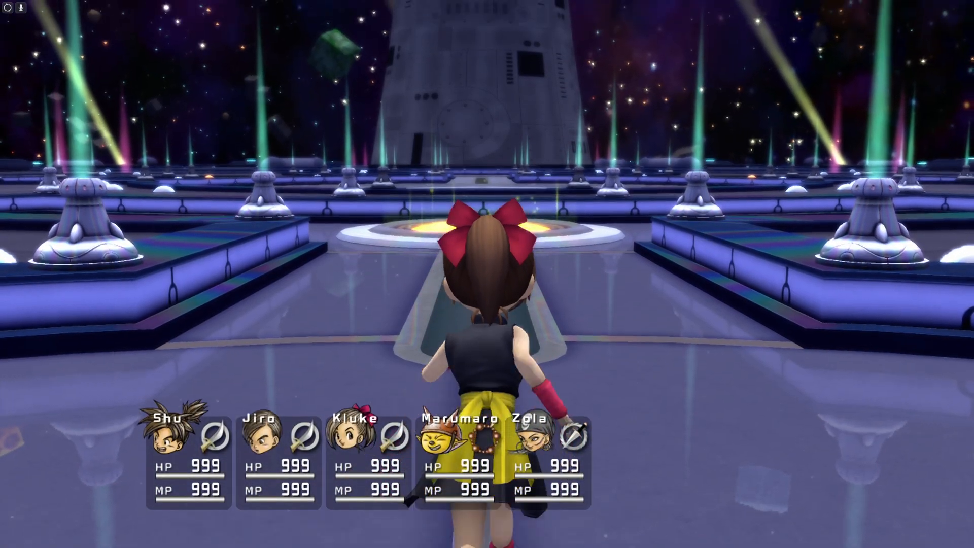
key("w")
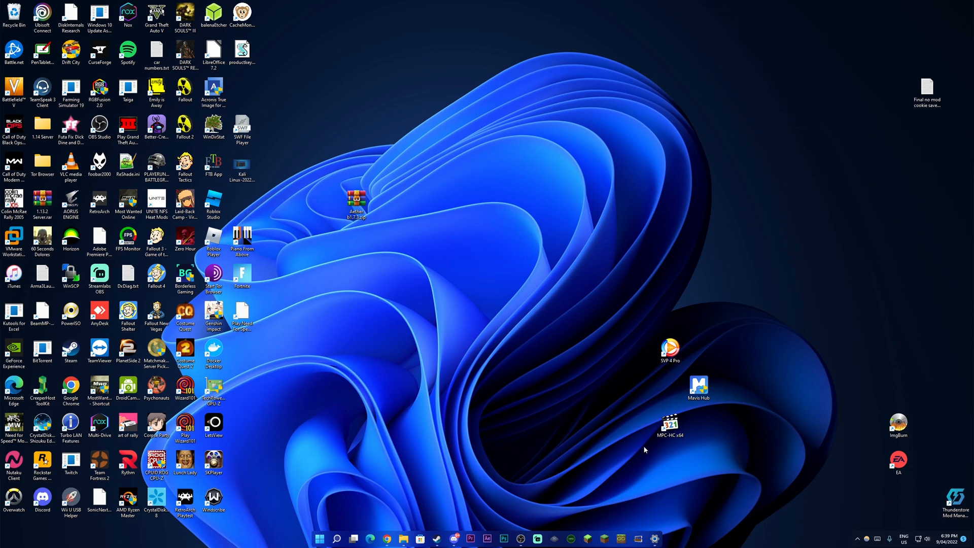
Restore the OBS Studio window from the taskbar while recording continues
left_click(520, 538)
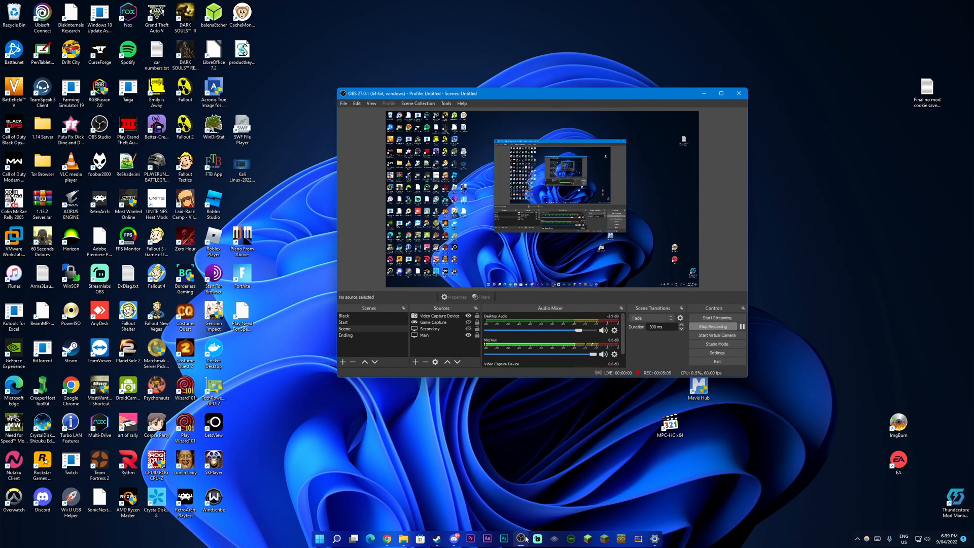
mouse_move(502, 477)
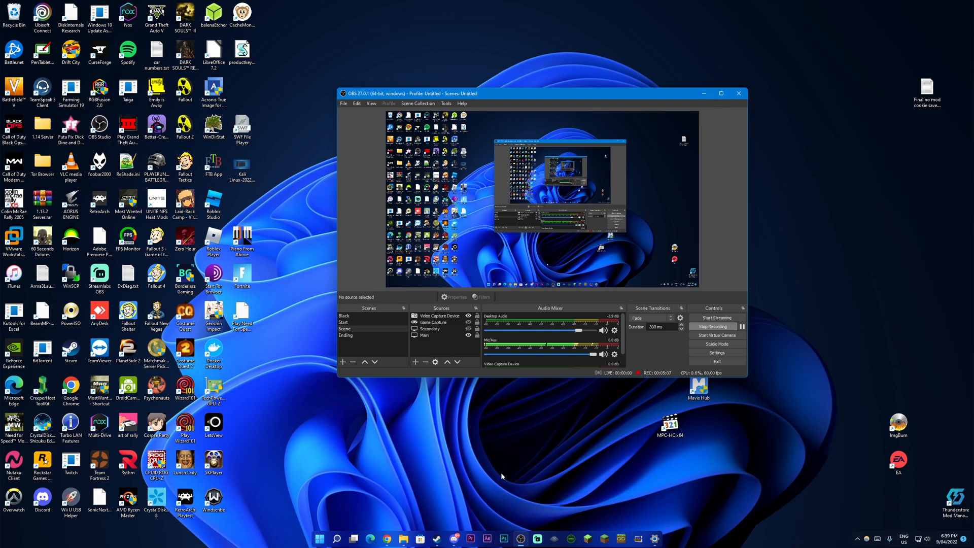